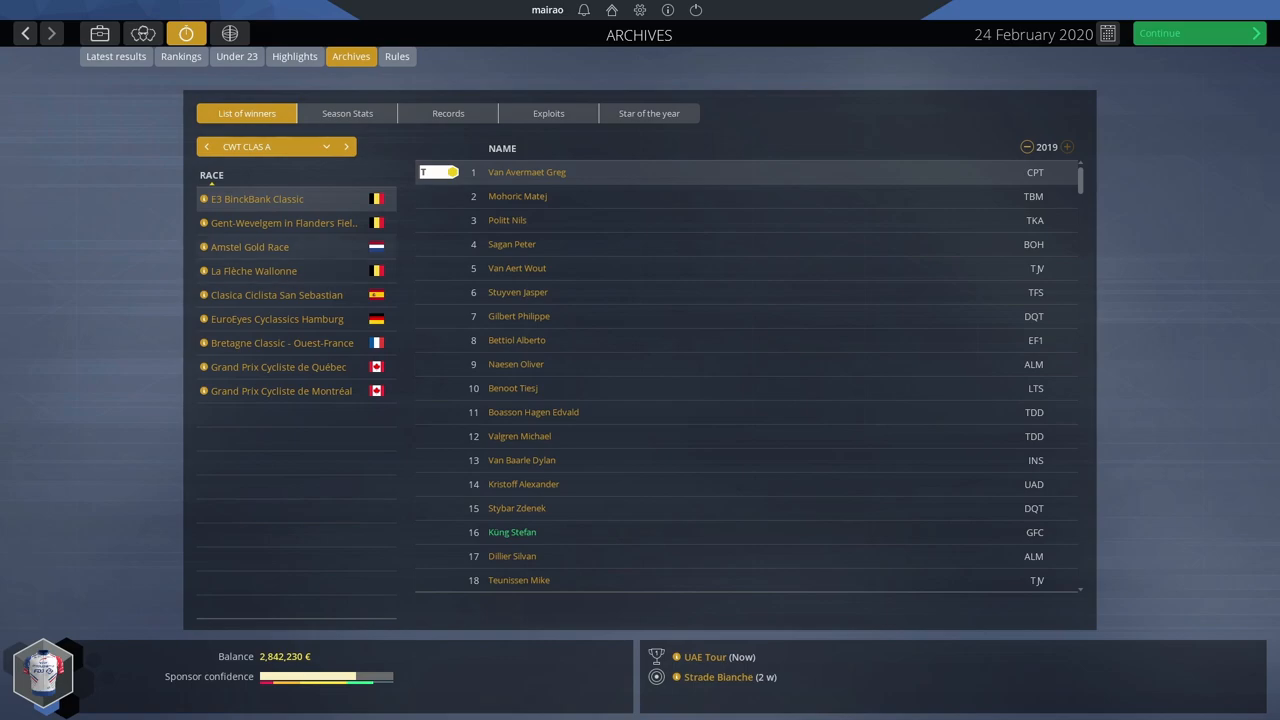
- View the 2019 winners of E3 BinckBank Classic, Clasica San Sebastian and EuroEyes Cyclassics Hamburg
click(250, 247)
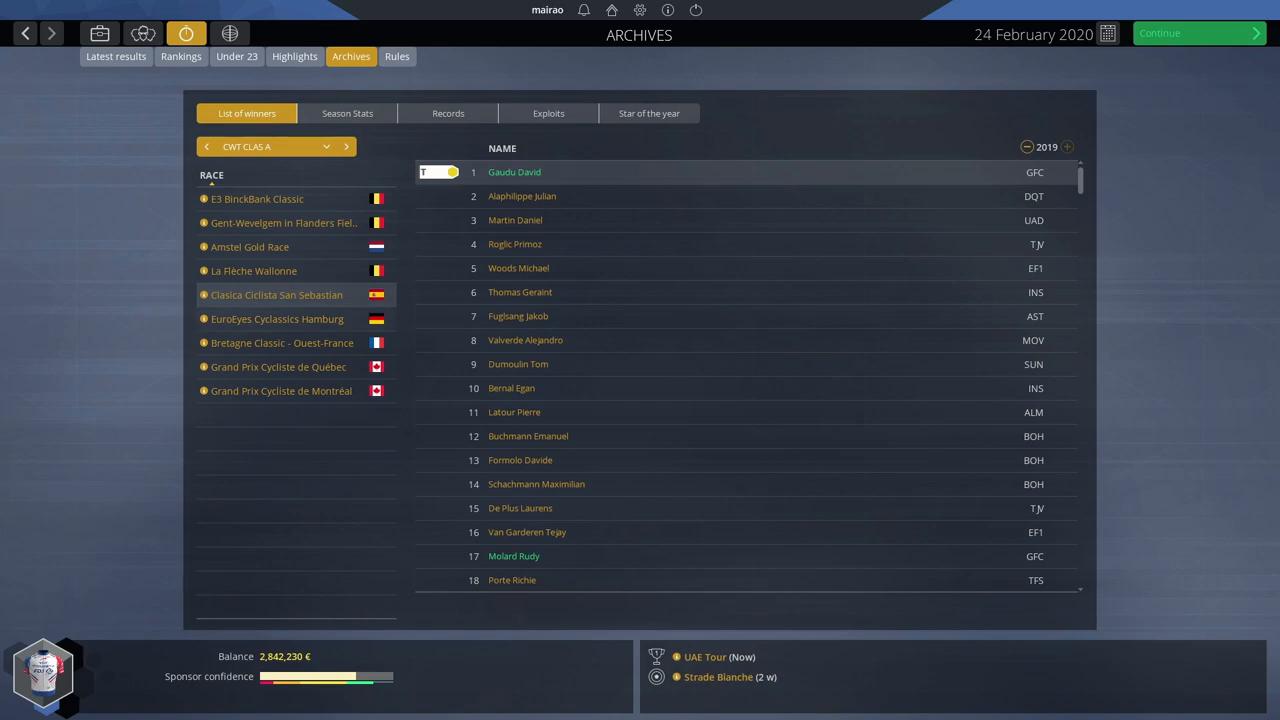
click(277, 318)
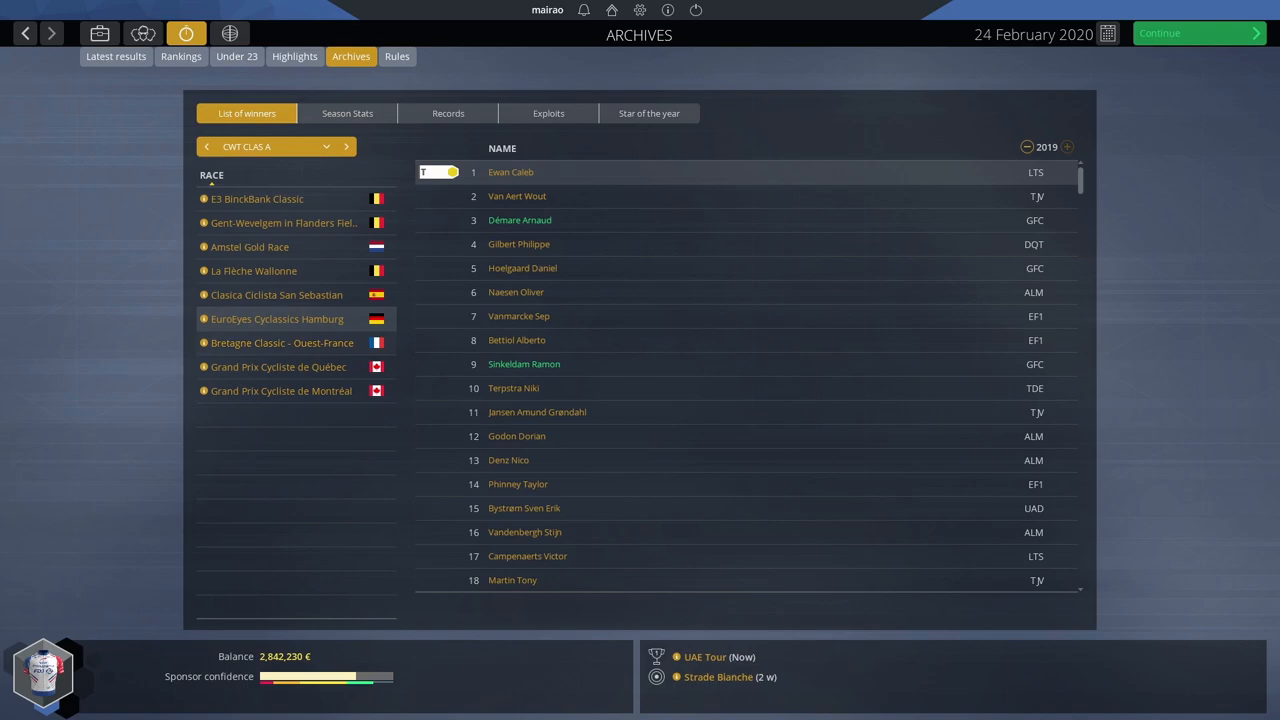
click(282, 342)
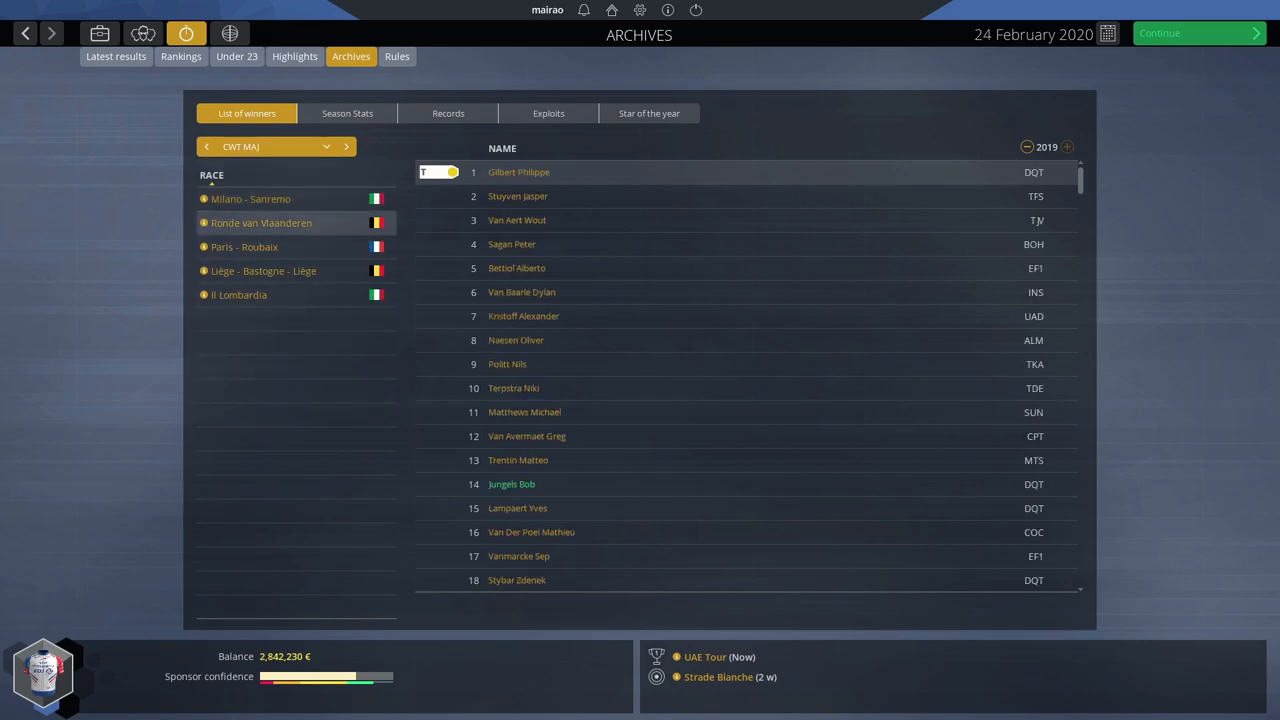
- Scroll the race list and view the Liège–Bastogne–Liège and Il Lombardia winners
scroll(down, 3)
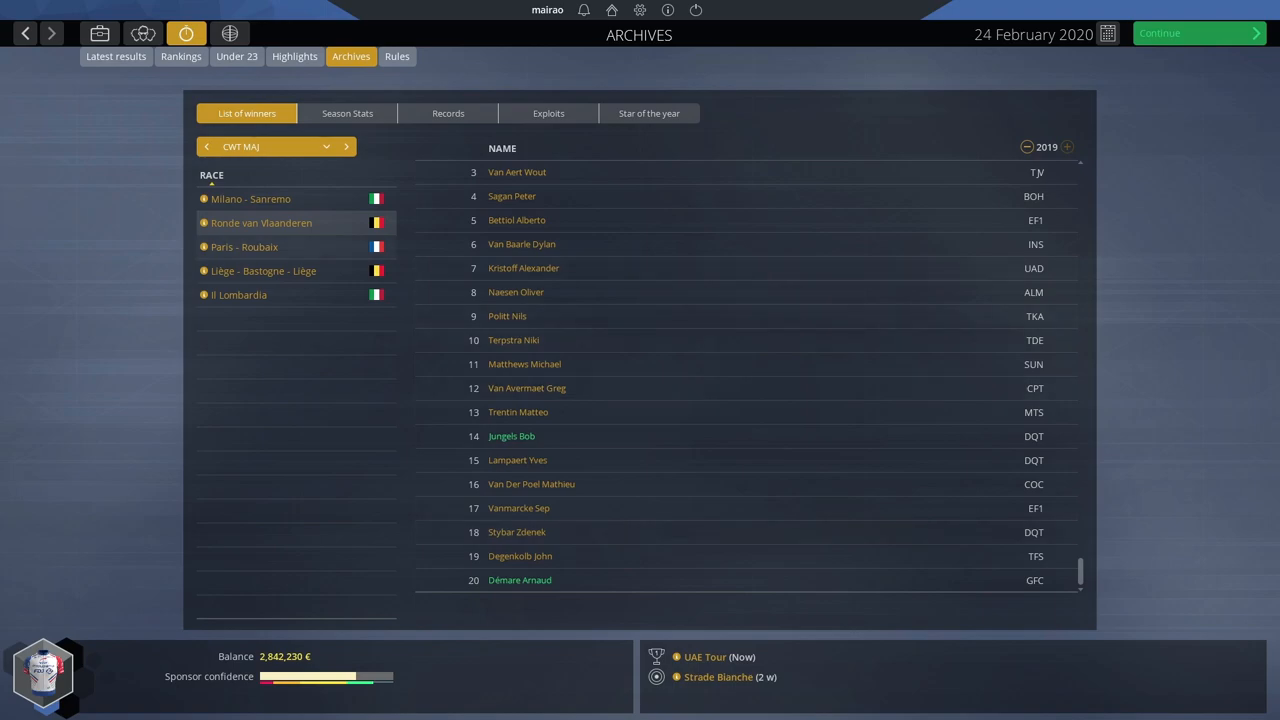
click(244, 247)
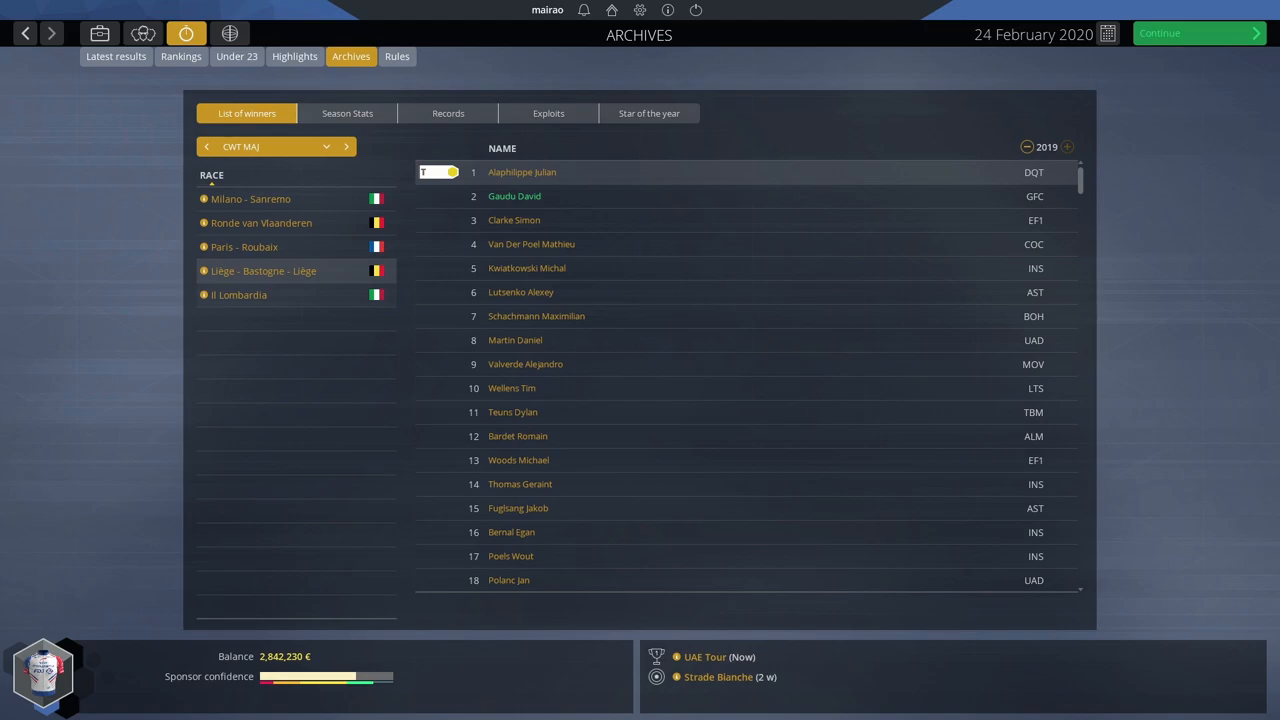
click(239, 294)
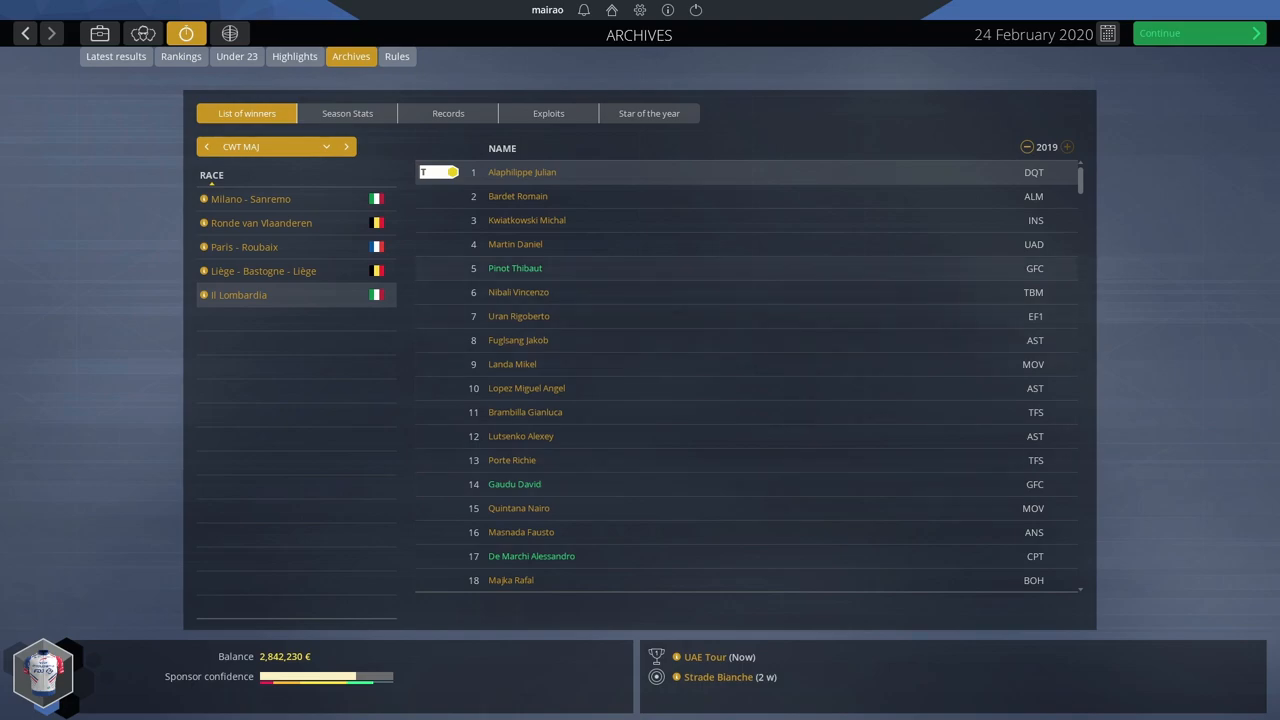
click(346, 146)
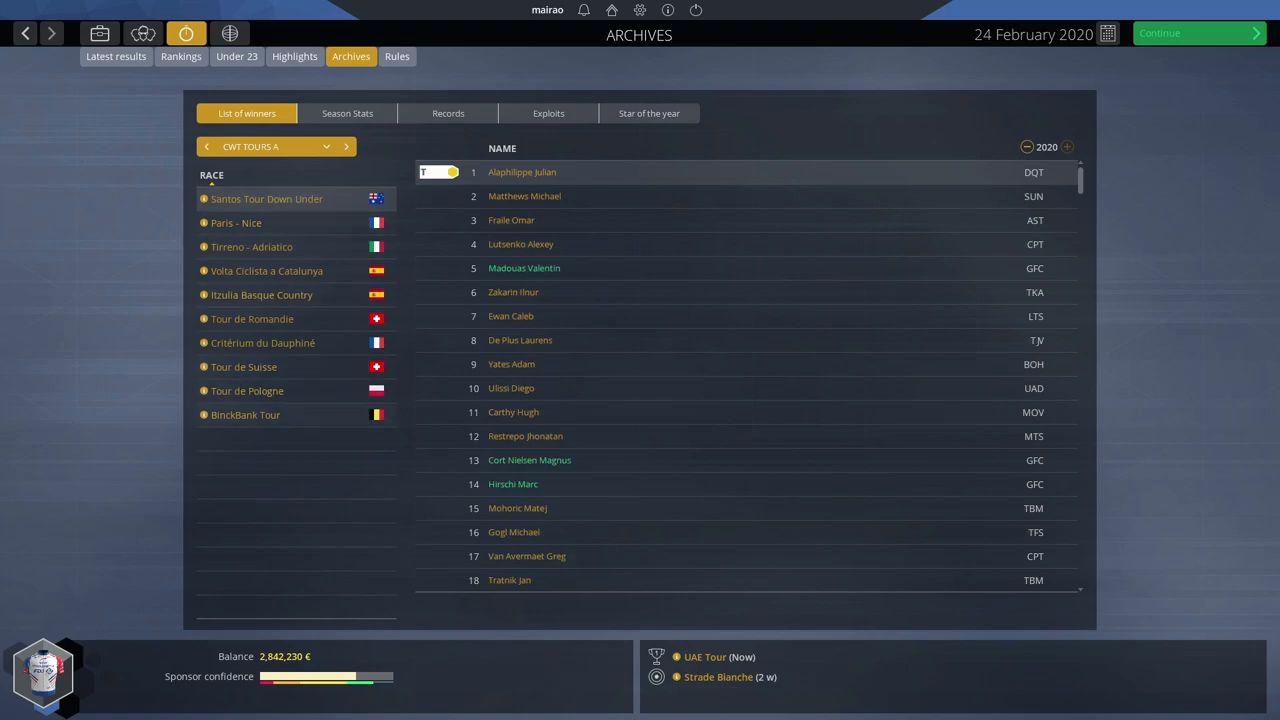
- Switch to stage races and view Itzulia Basque Country, Tour de Romandie and Dauphiné winners
click(1027, 147)
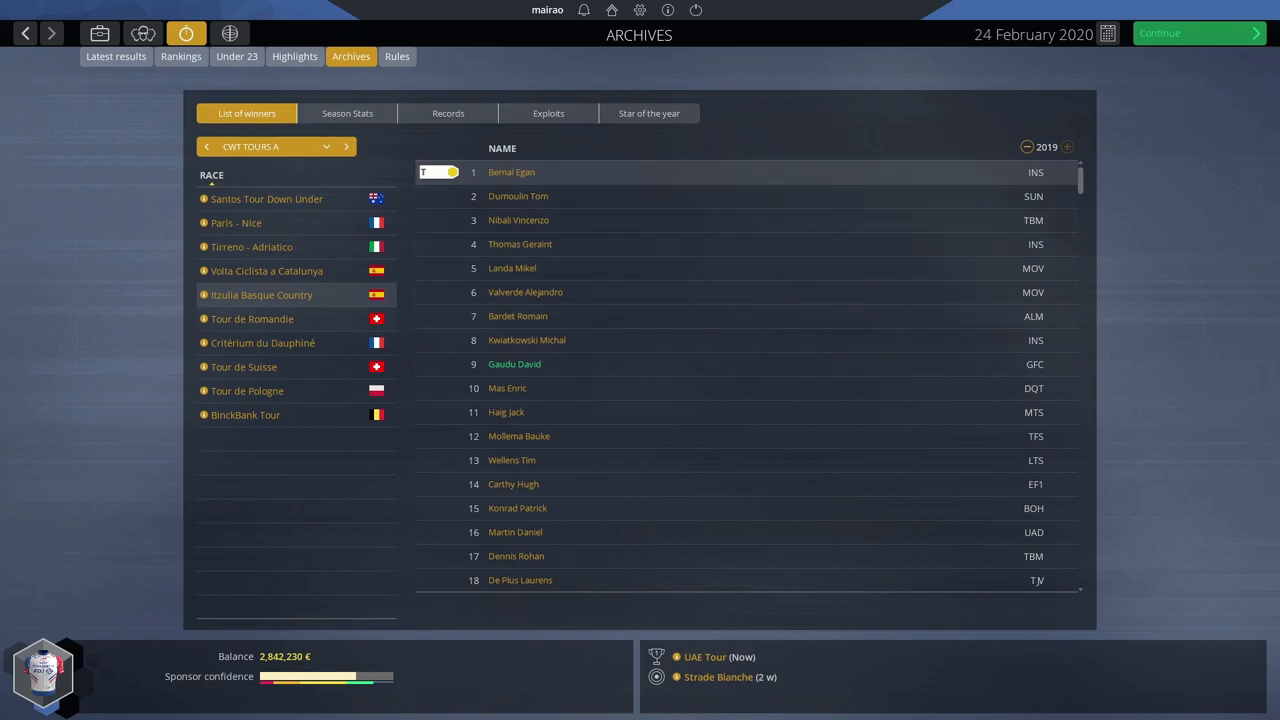
click(252, 318)
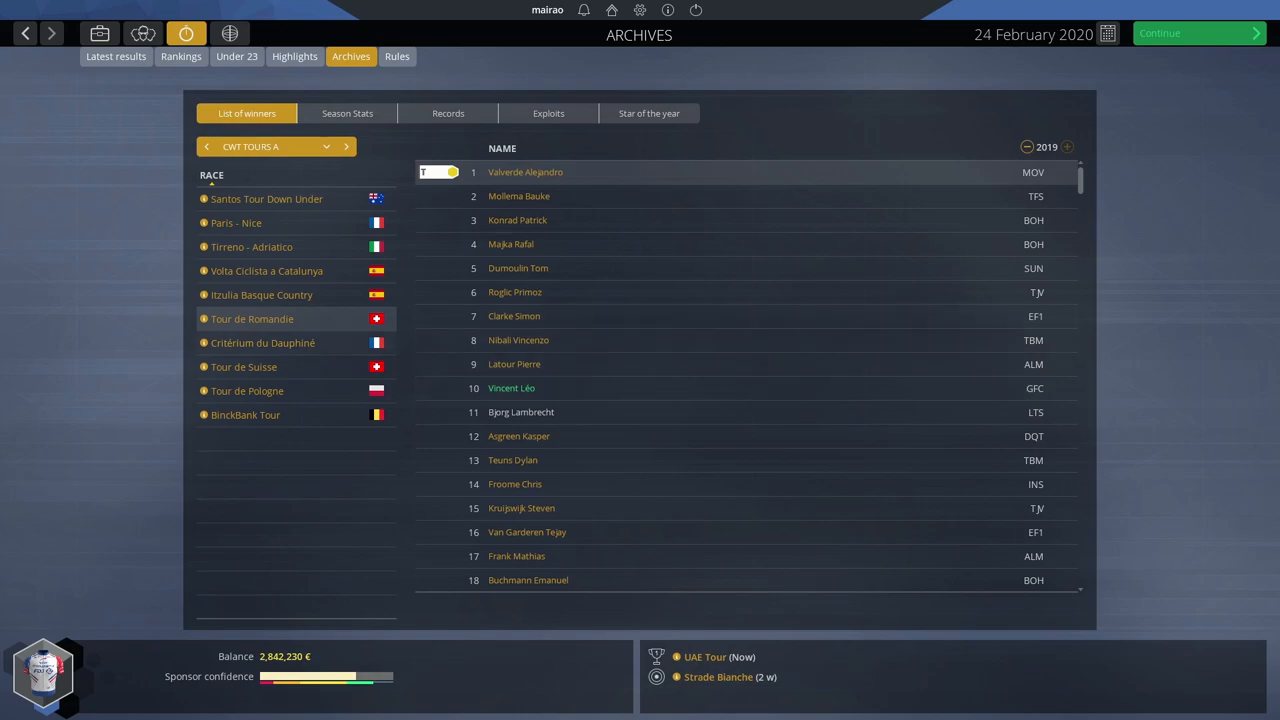
click(263, 342)
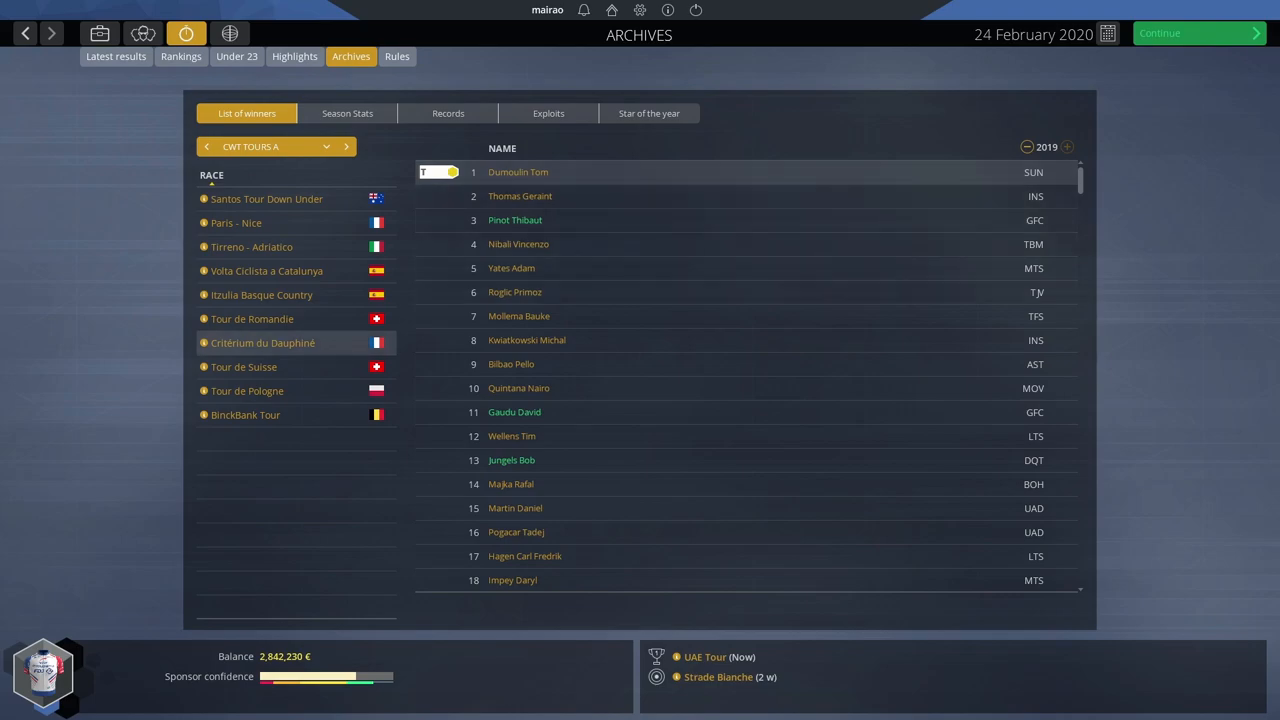
click(244, 366)
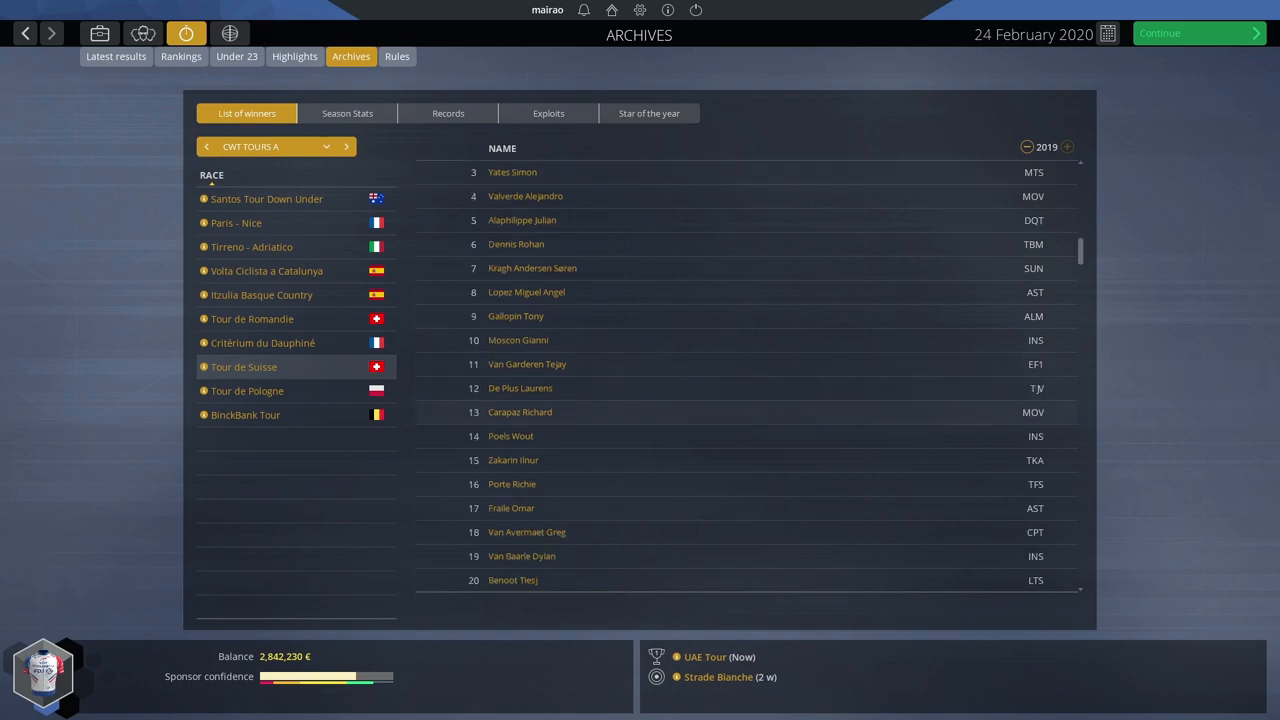
scroll(down, 3)
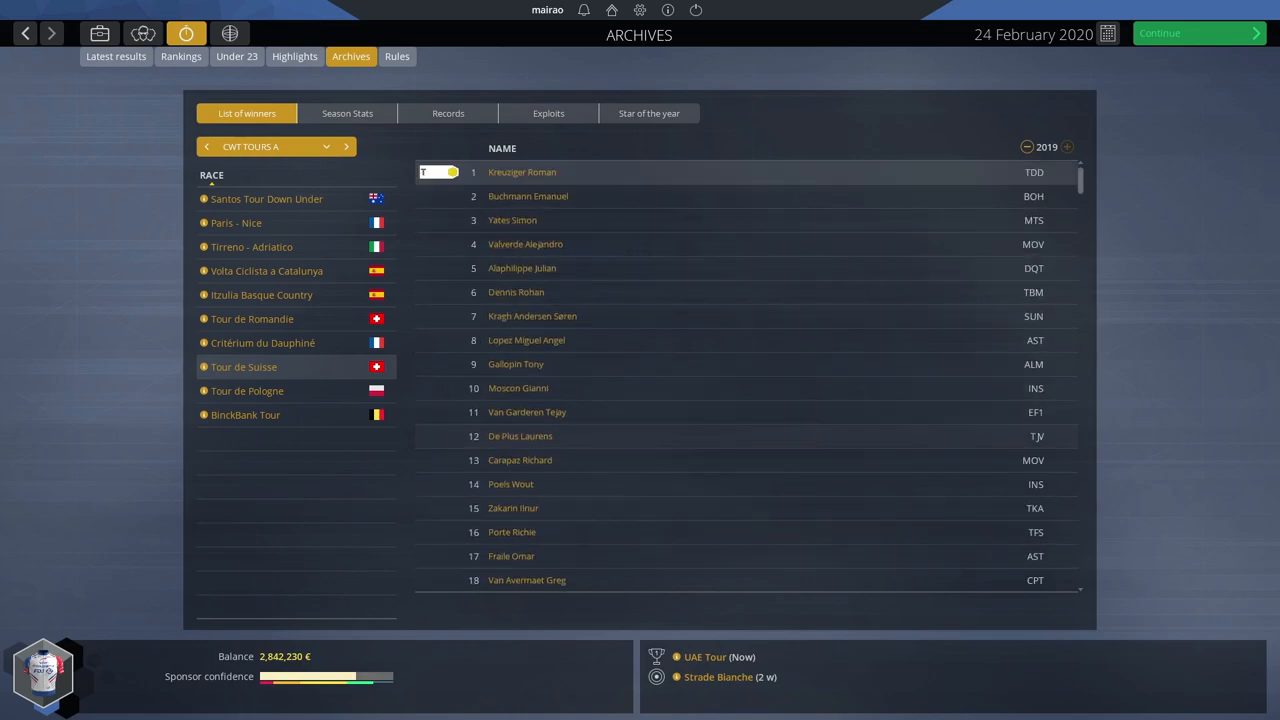
scroll(down, 3)
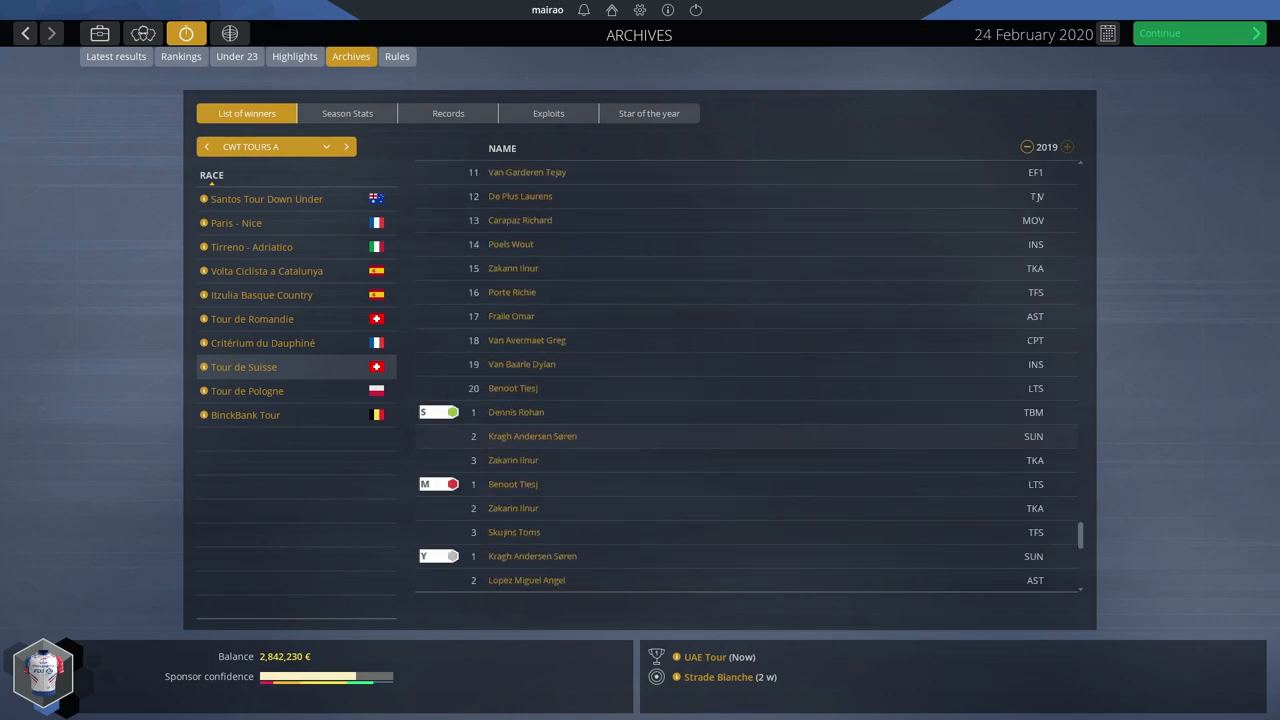
scroll(up, 3)
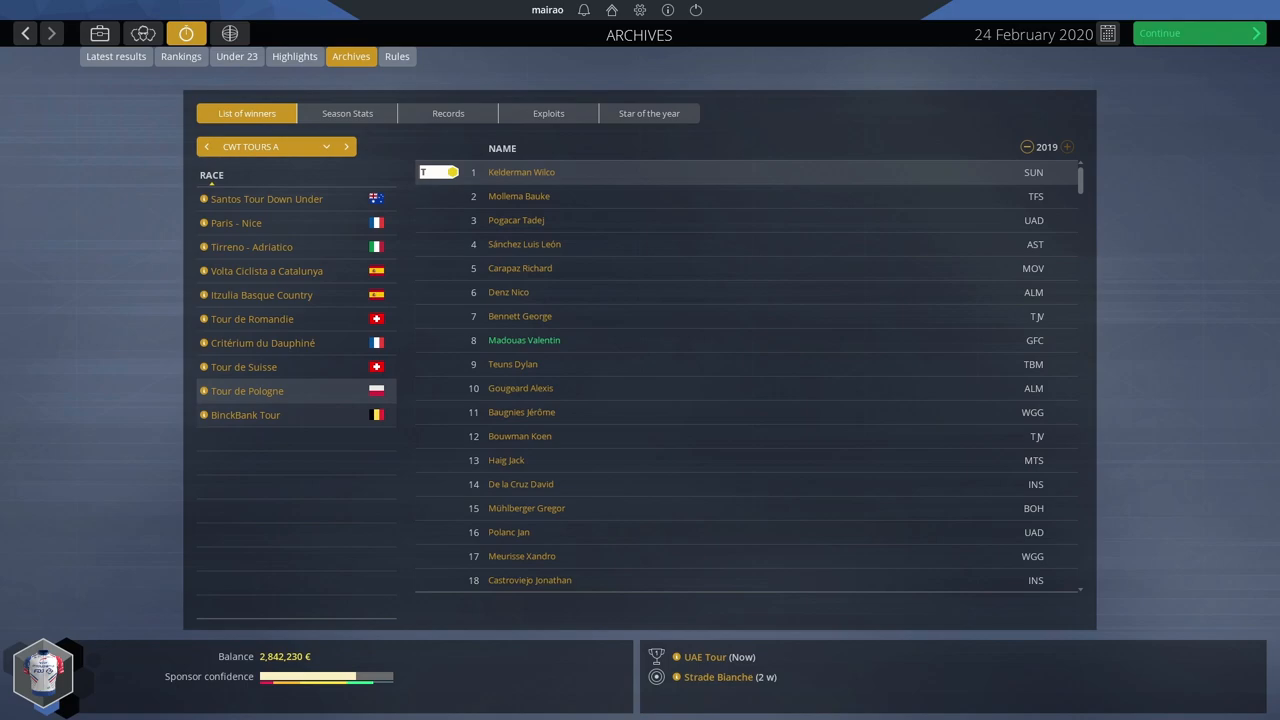
scroll(down, 3)
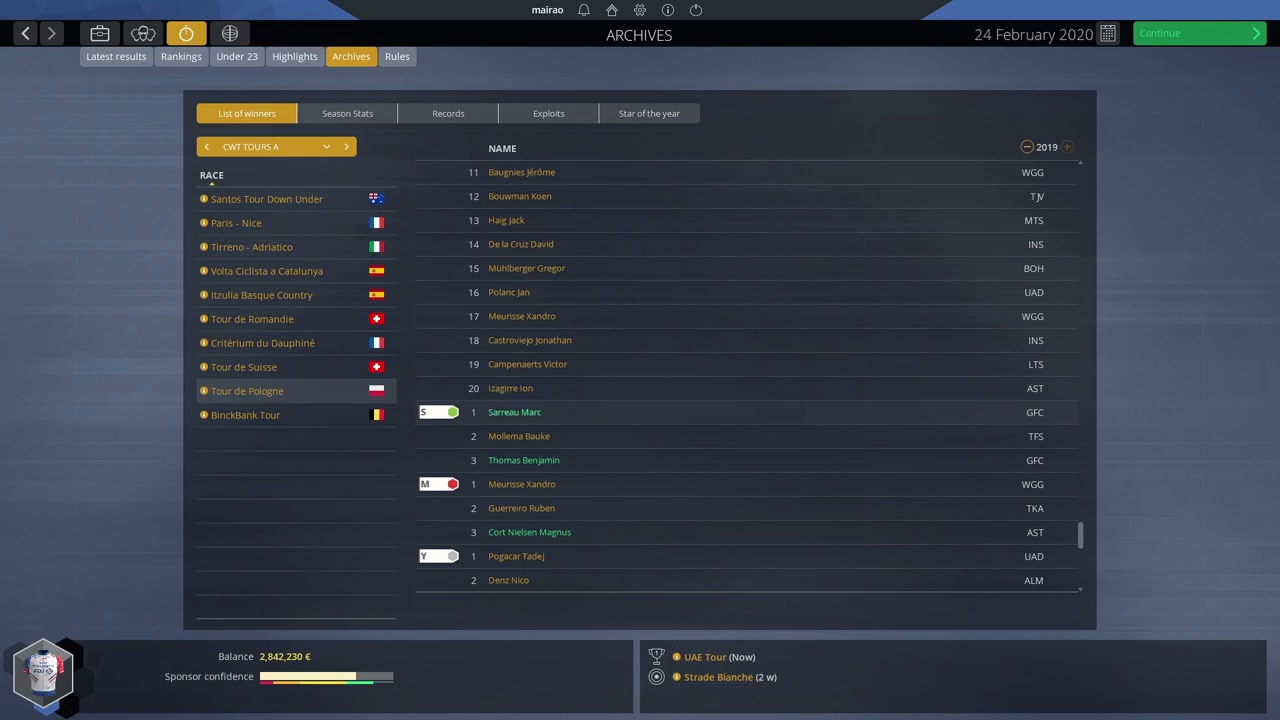
- Check the Groupama-FDJ sprinter's career history in his rider profile, then close it
click(514, 411)
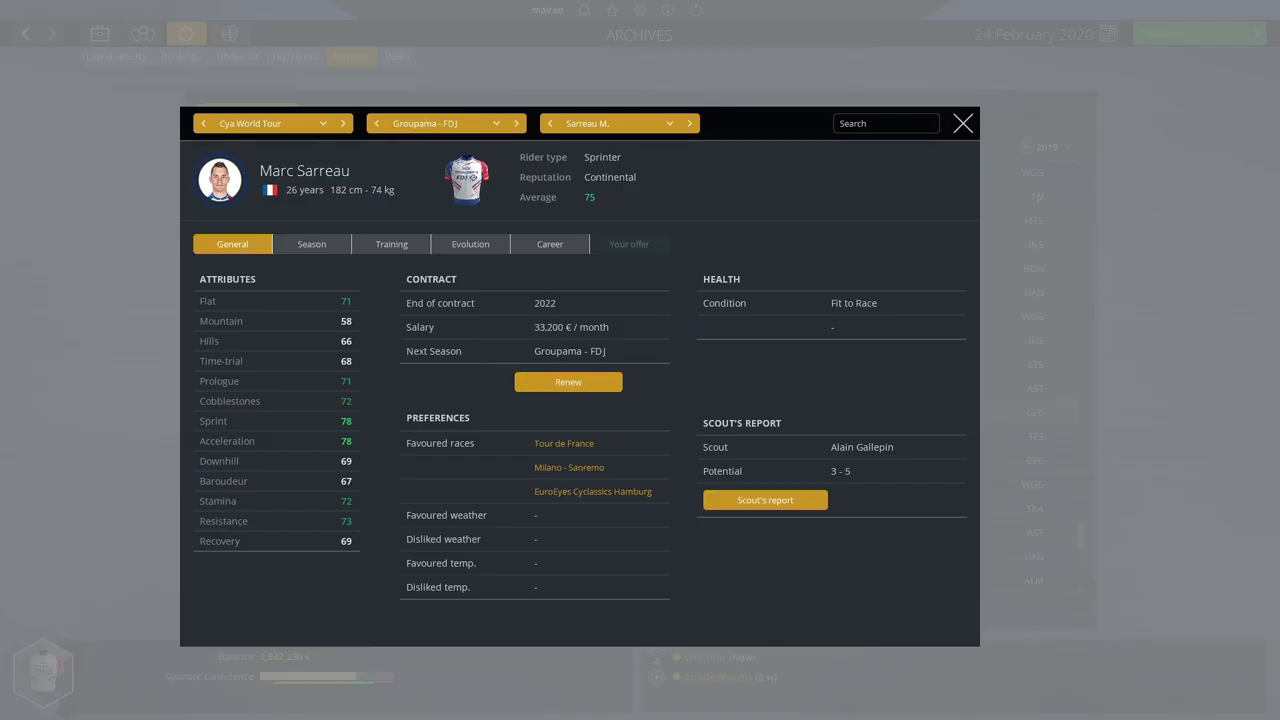
click(549, 244)
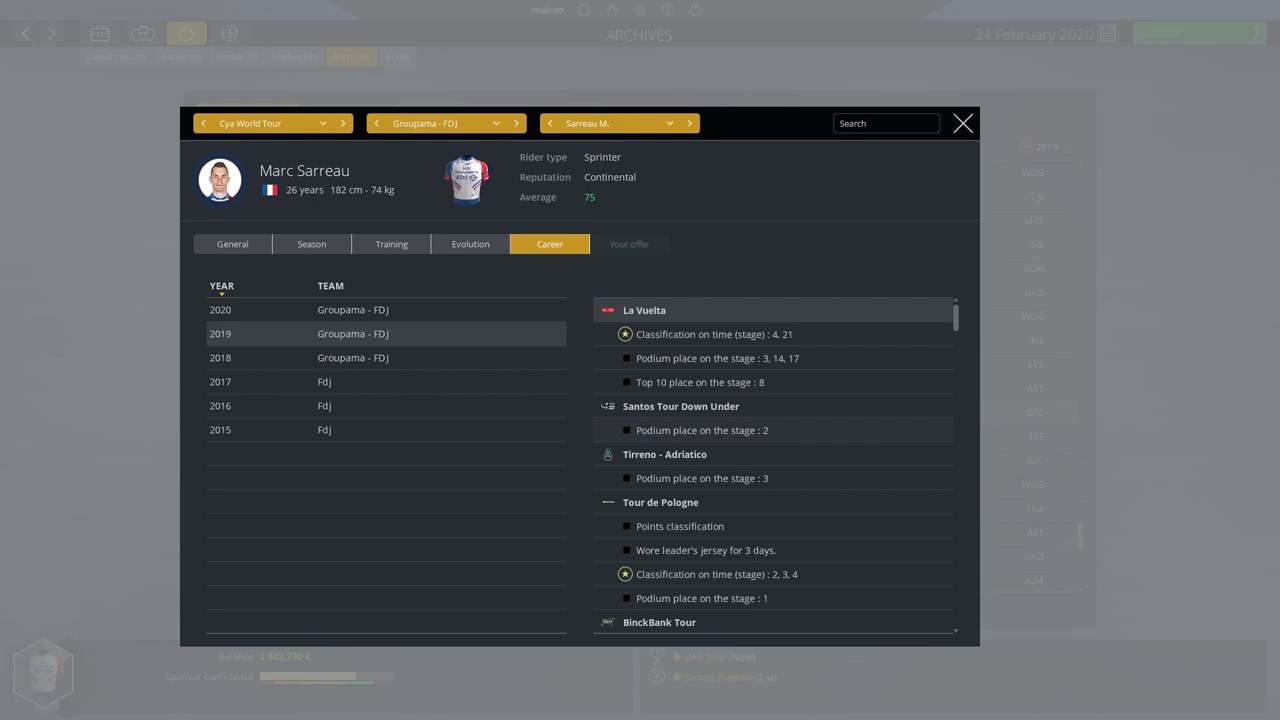
scroll(down, 3)
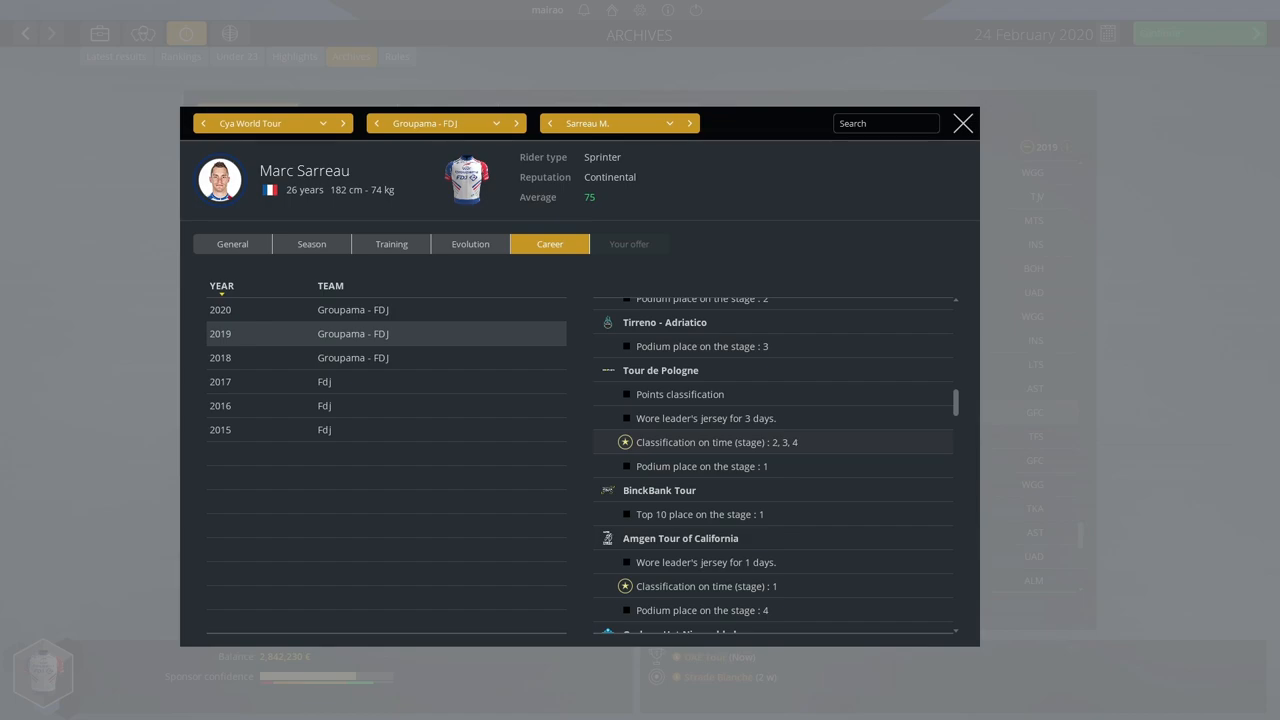
click(961, 123)
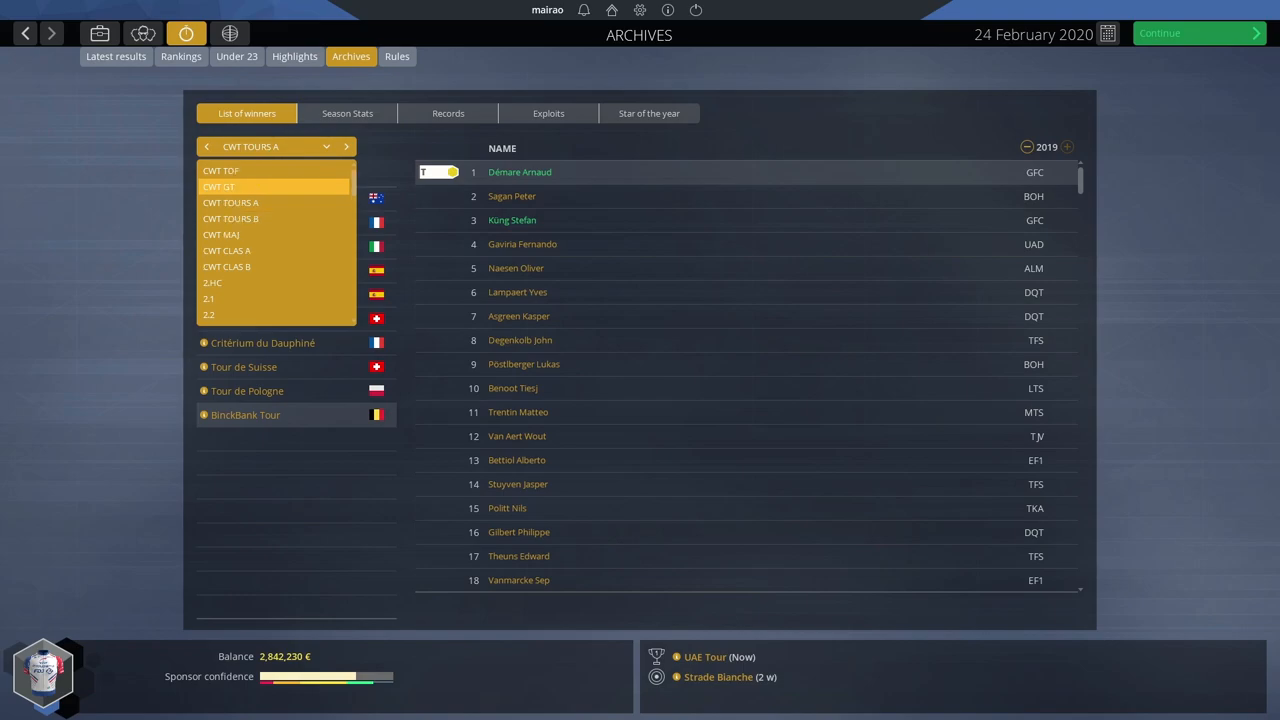
- Switch the archive to CWT GT and inspect the second-placed rider's profile
click(218, 186)
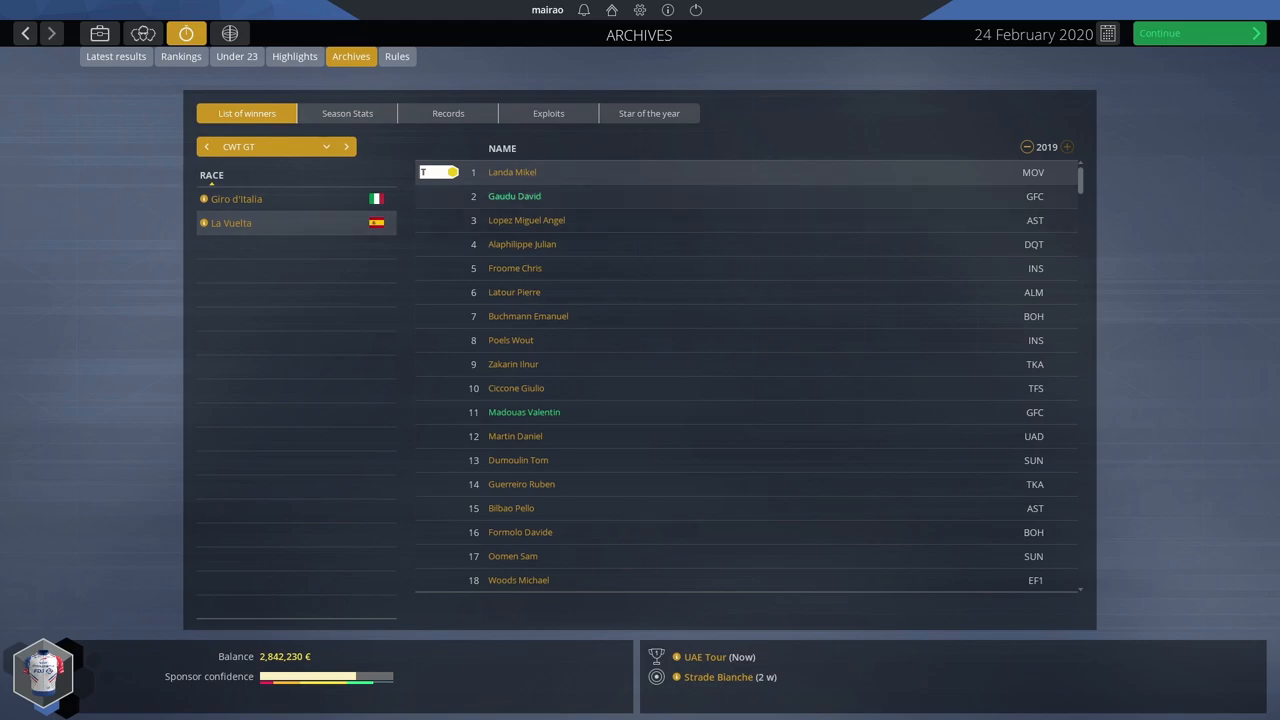
click(514, 196)
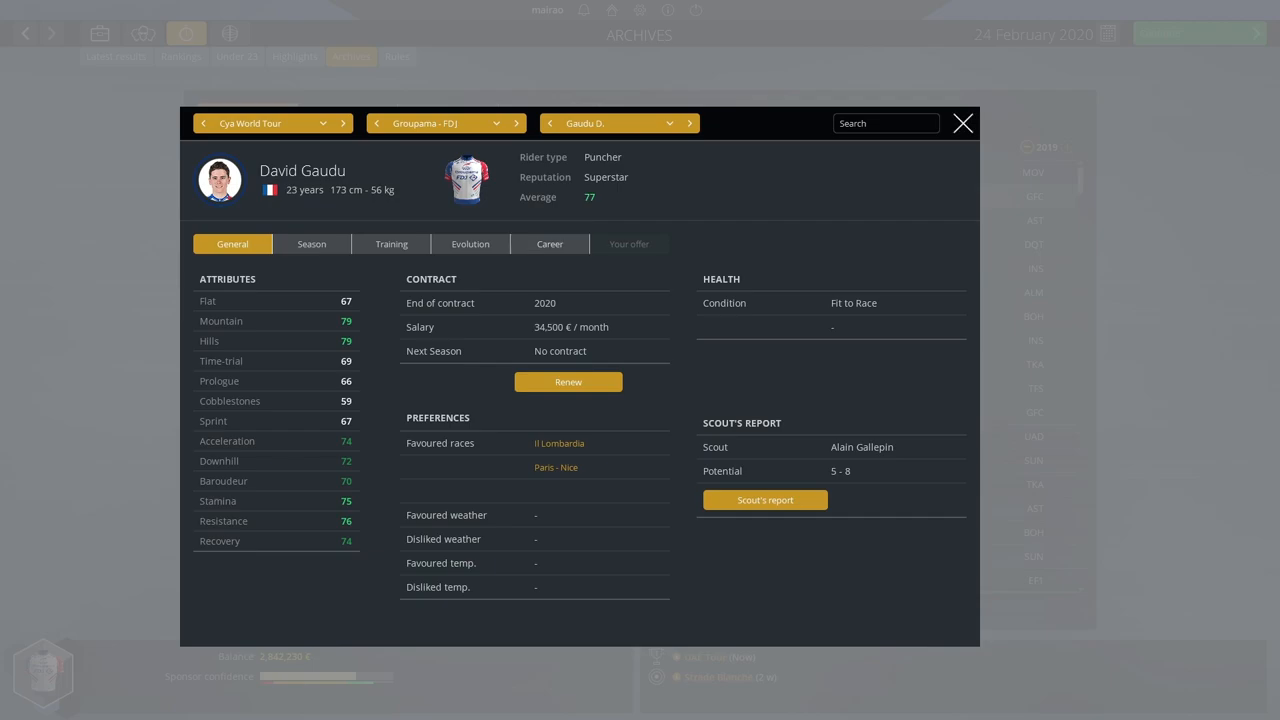
click(961, 123)
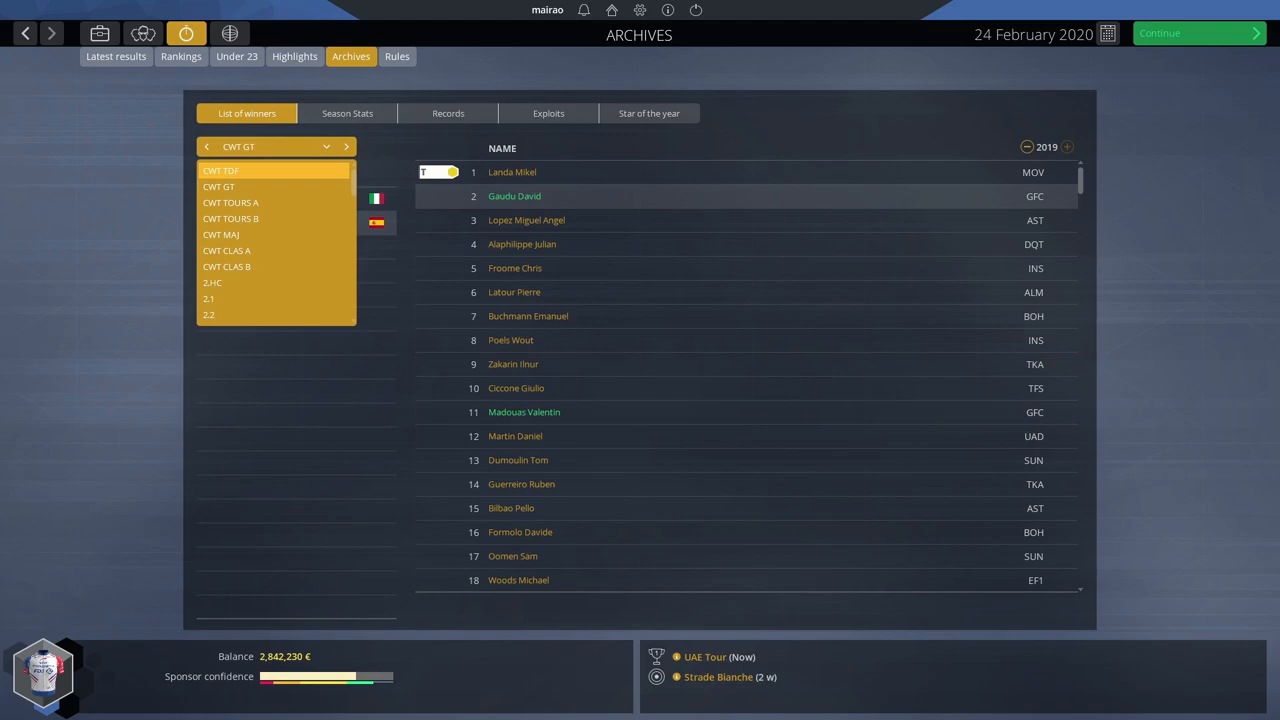
- Browse national championships and show the 2019 French road championship winners
click(221, 170)
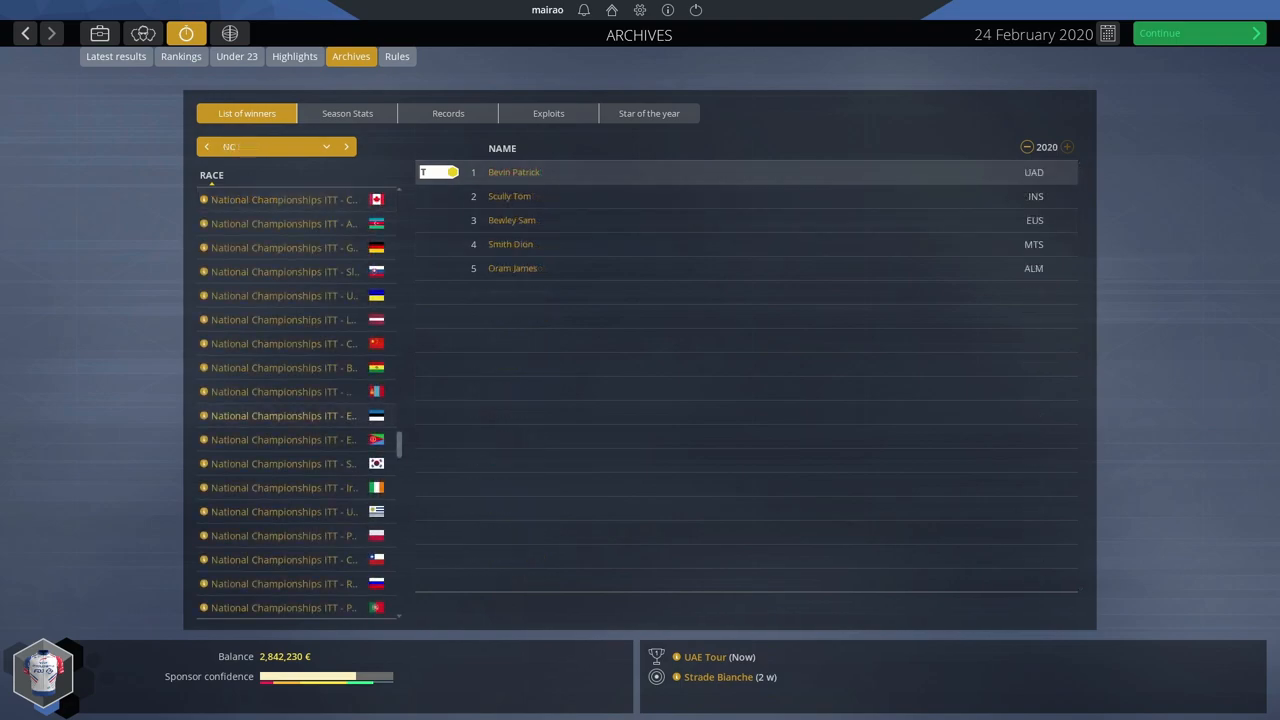
scroll(down, 3)
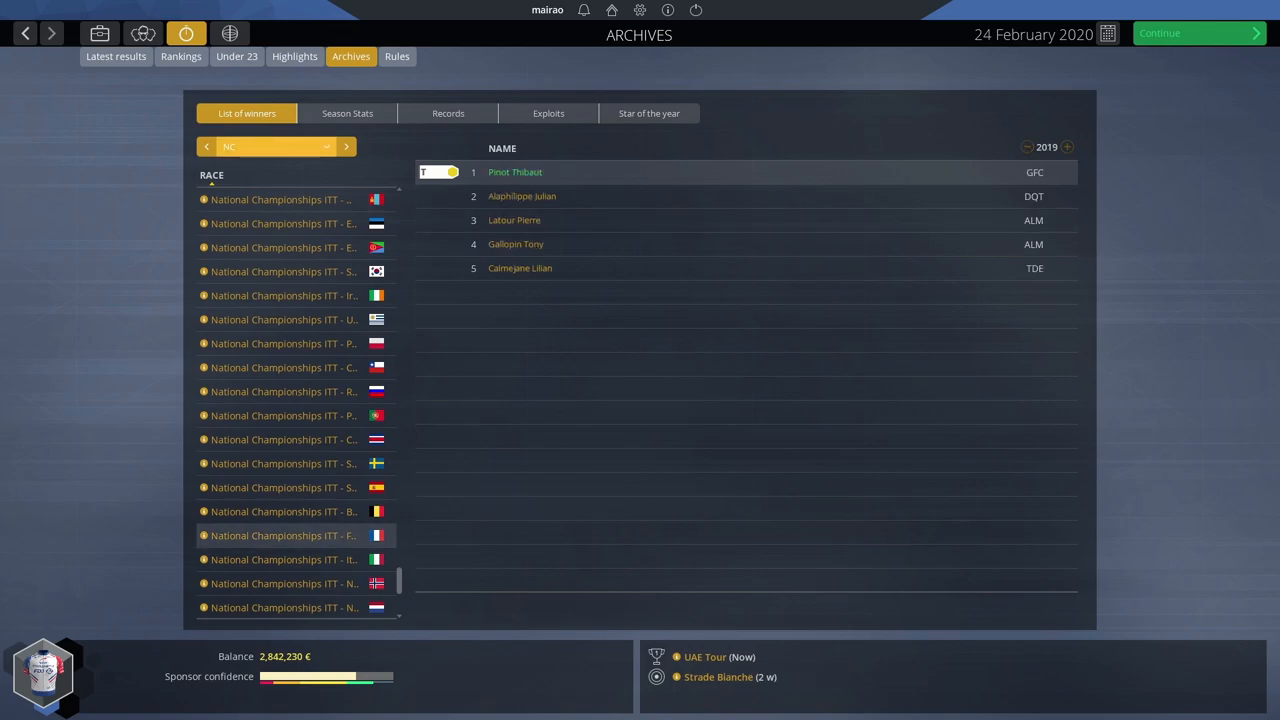
click(1067, 147)
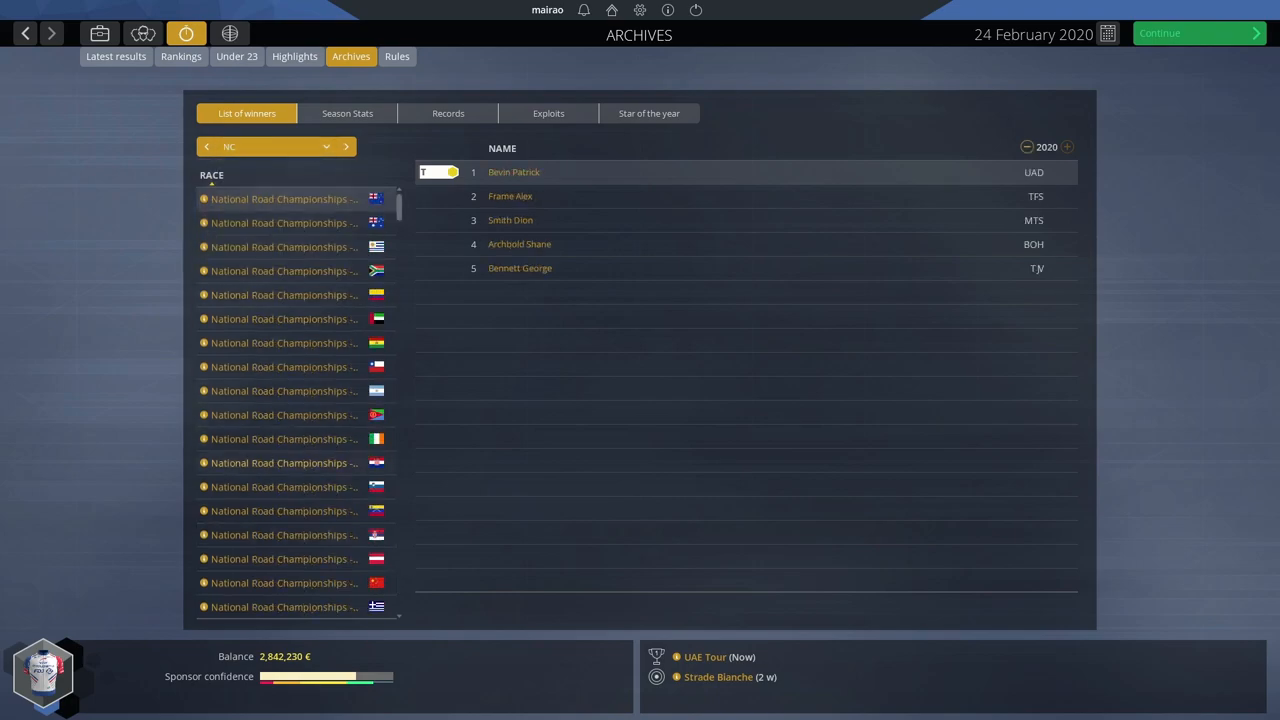
scroll(down, 3)
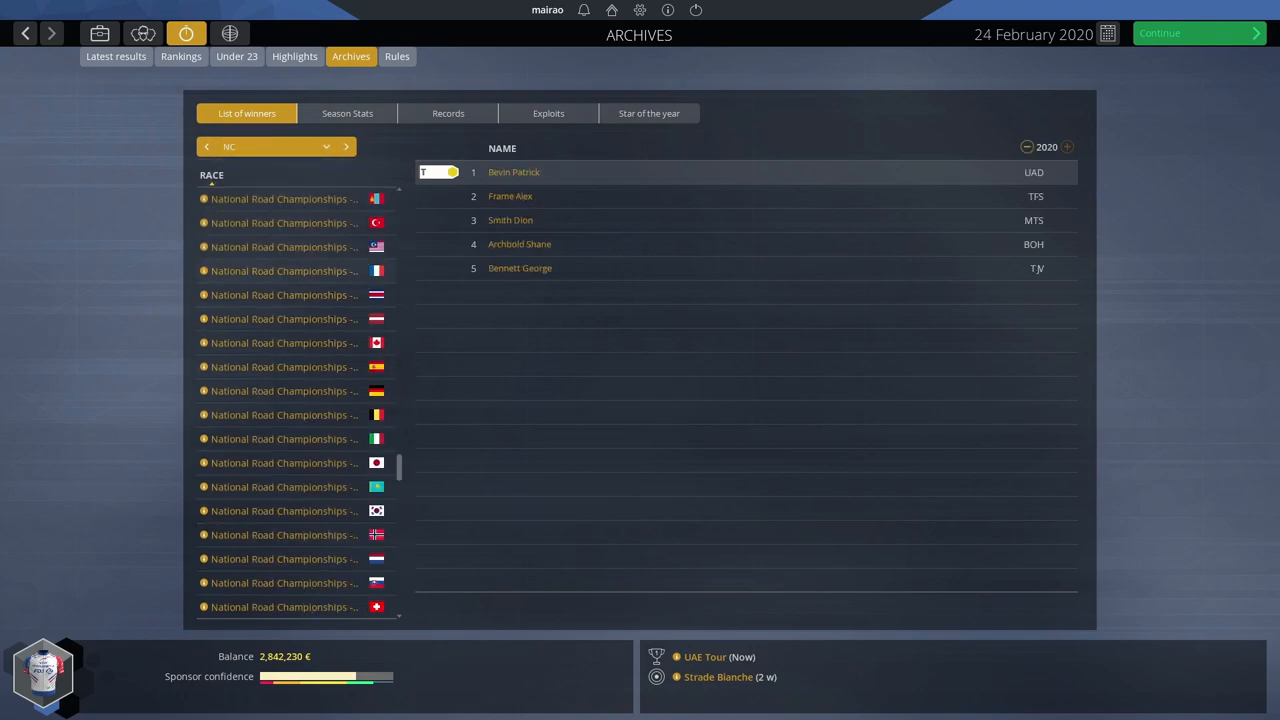
click(1026, 147)
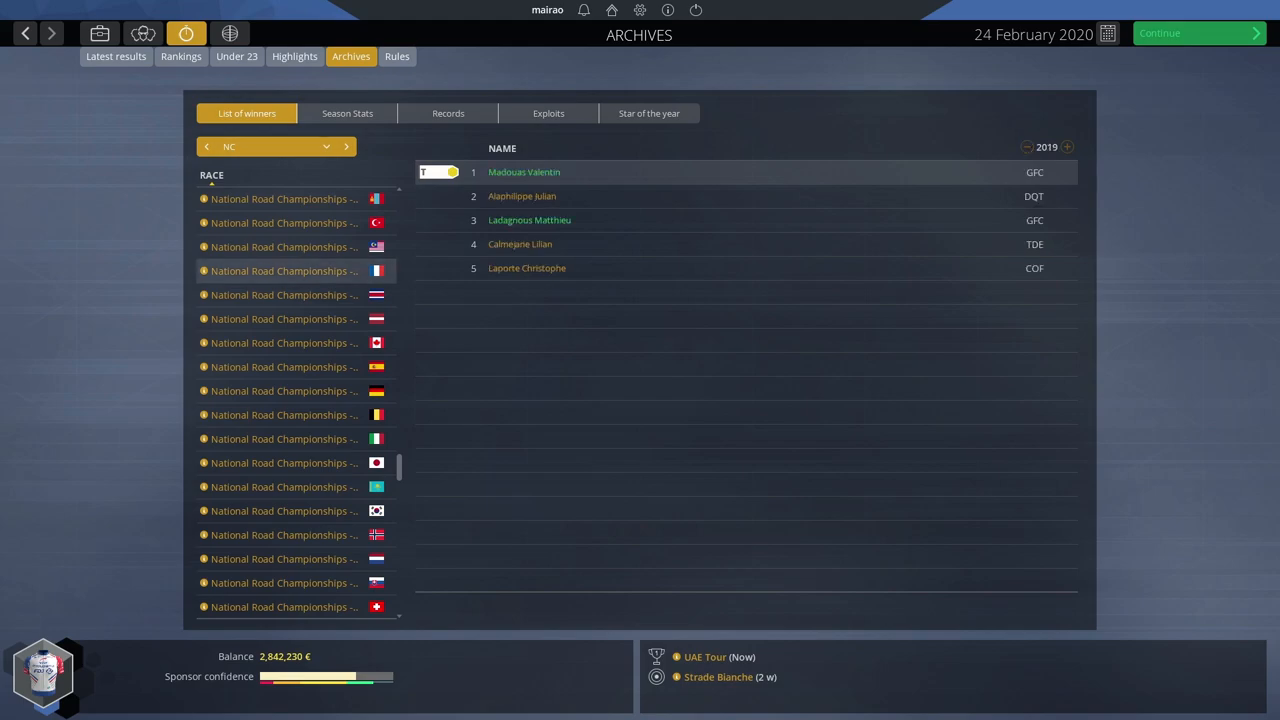
scroll(down, 3)
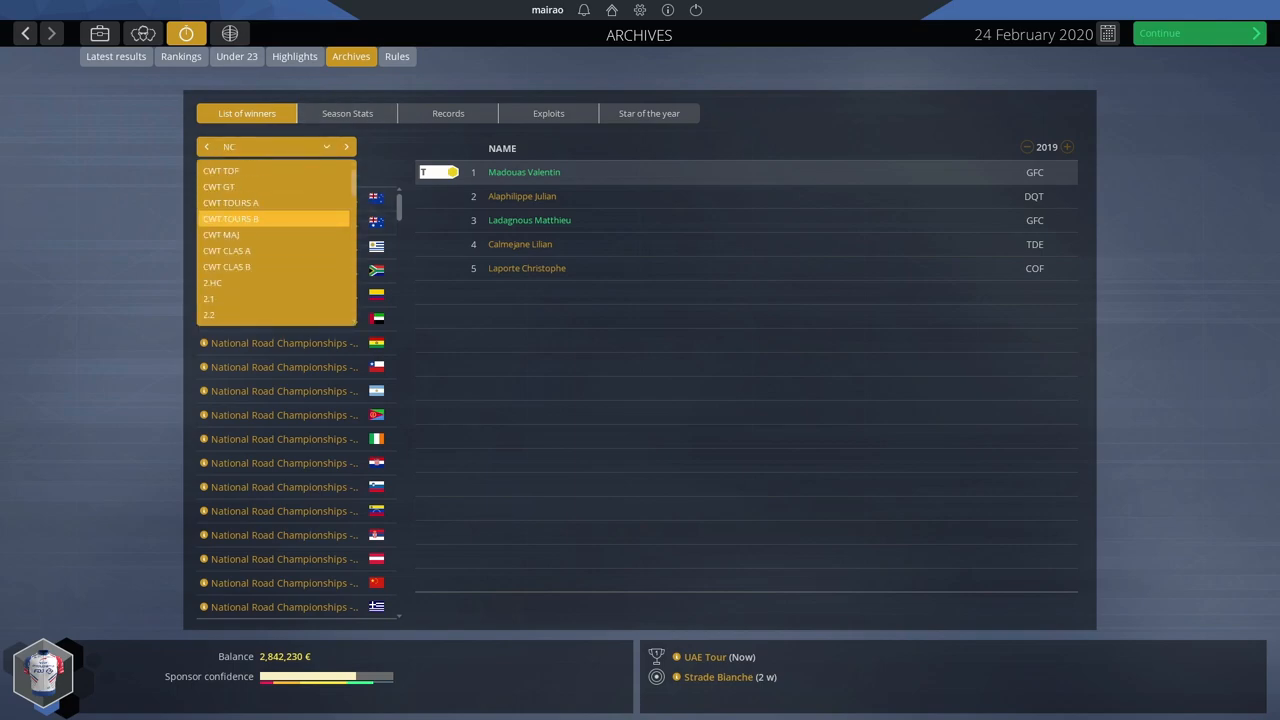
- Show the 2019 World Championships winners, then go to the squad overview
scroll(down, 3)
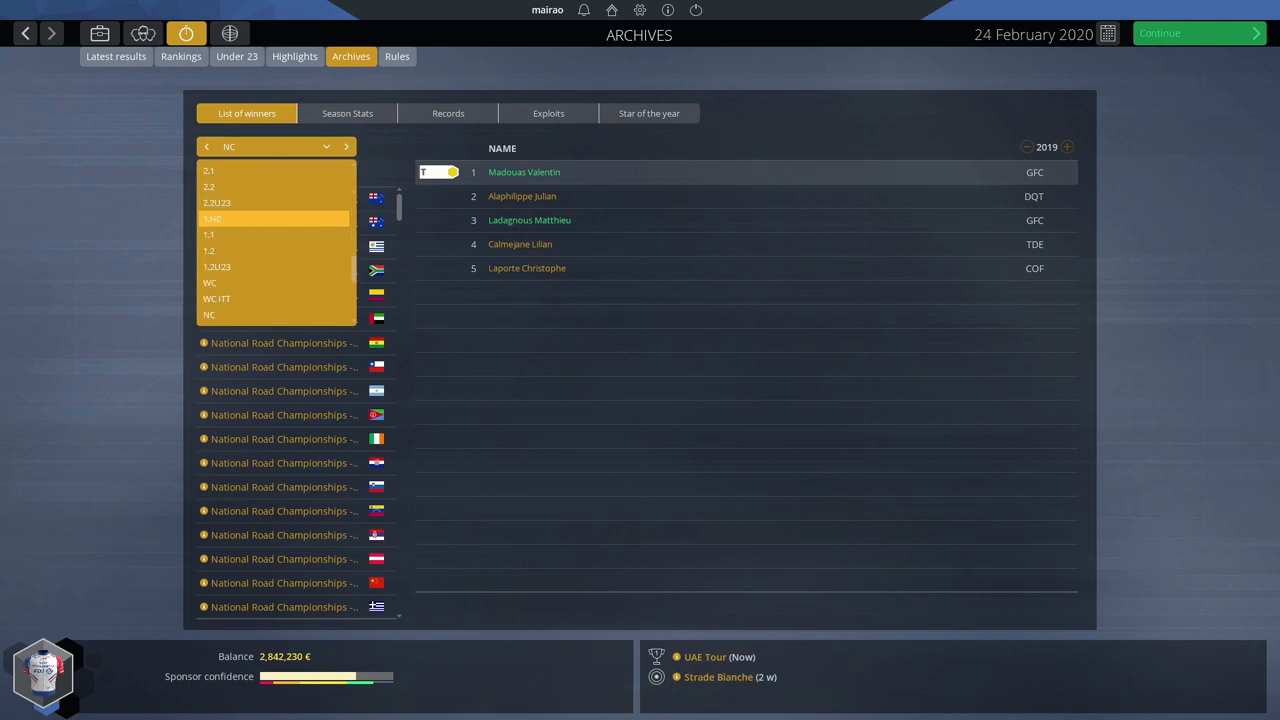
scroll(down, 3)
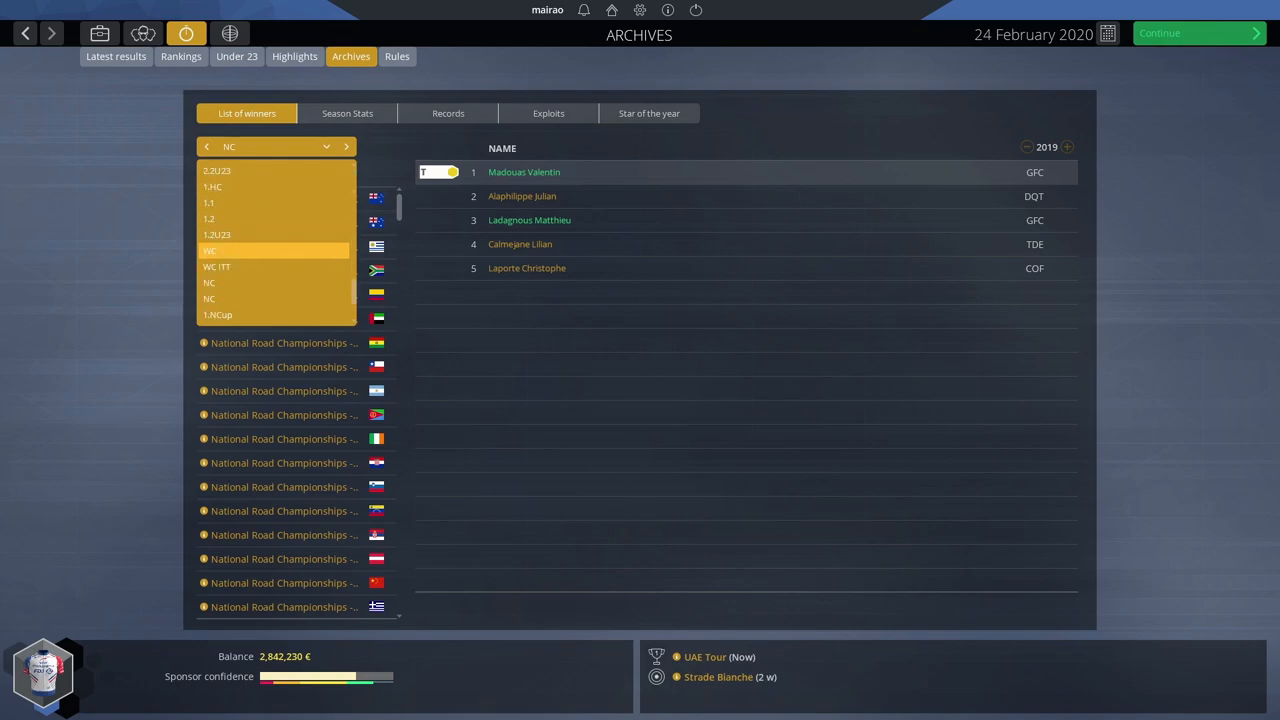
click(210, 250)
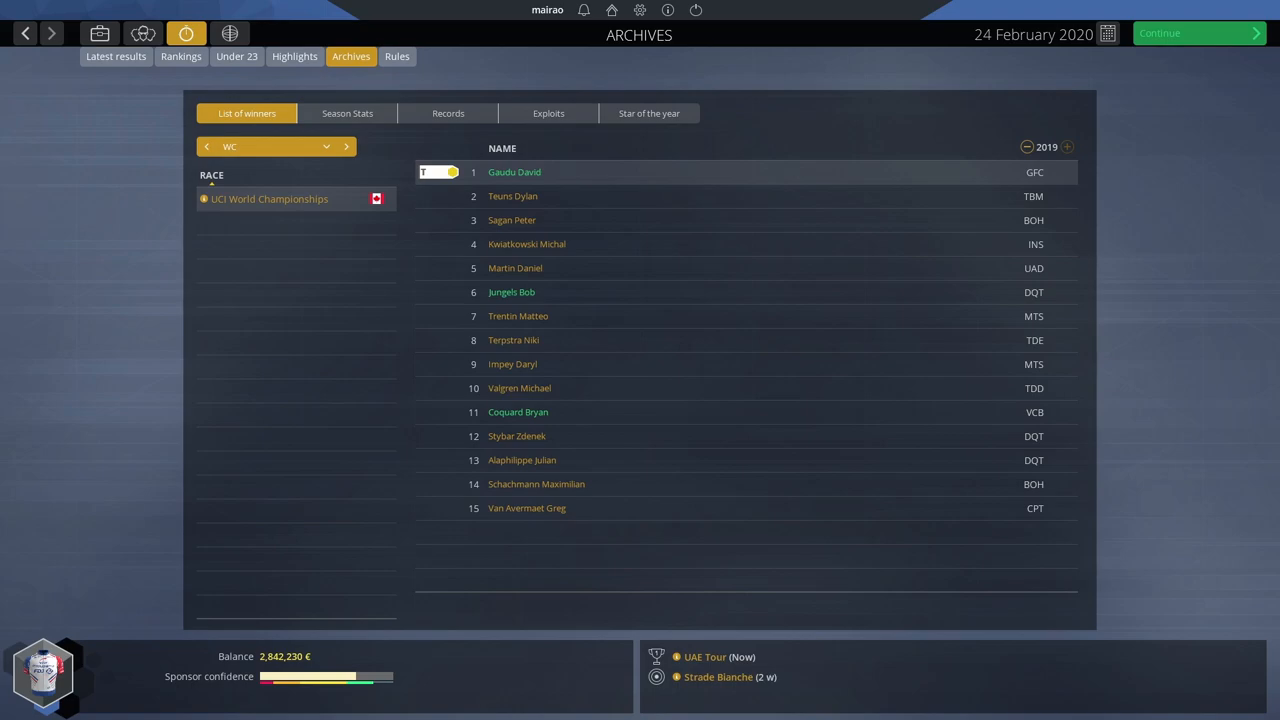
click(142, 33)
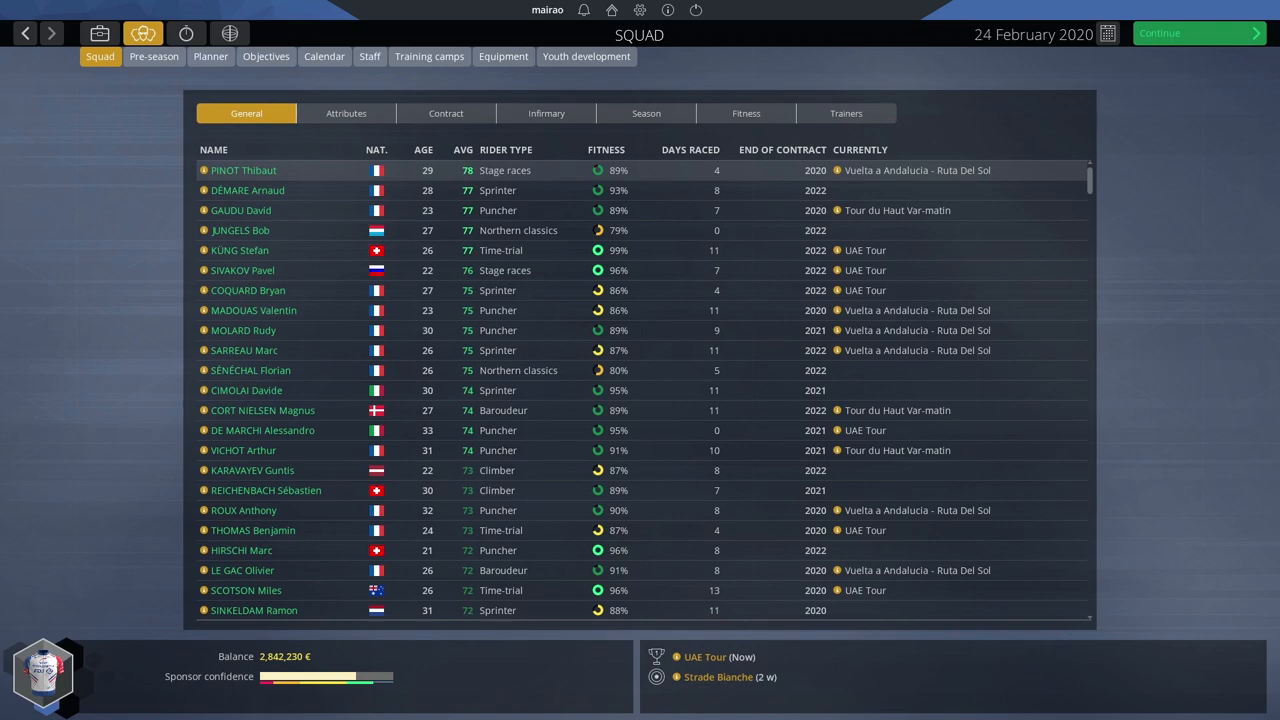
mouse_move(247, 290)
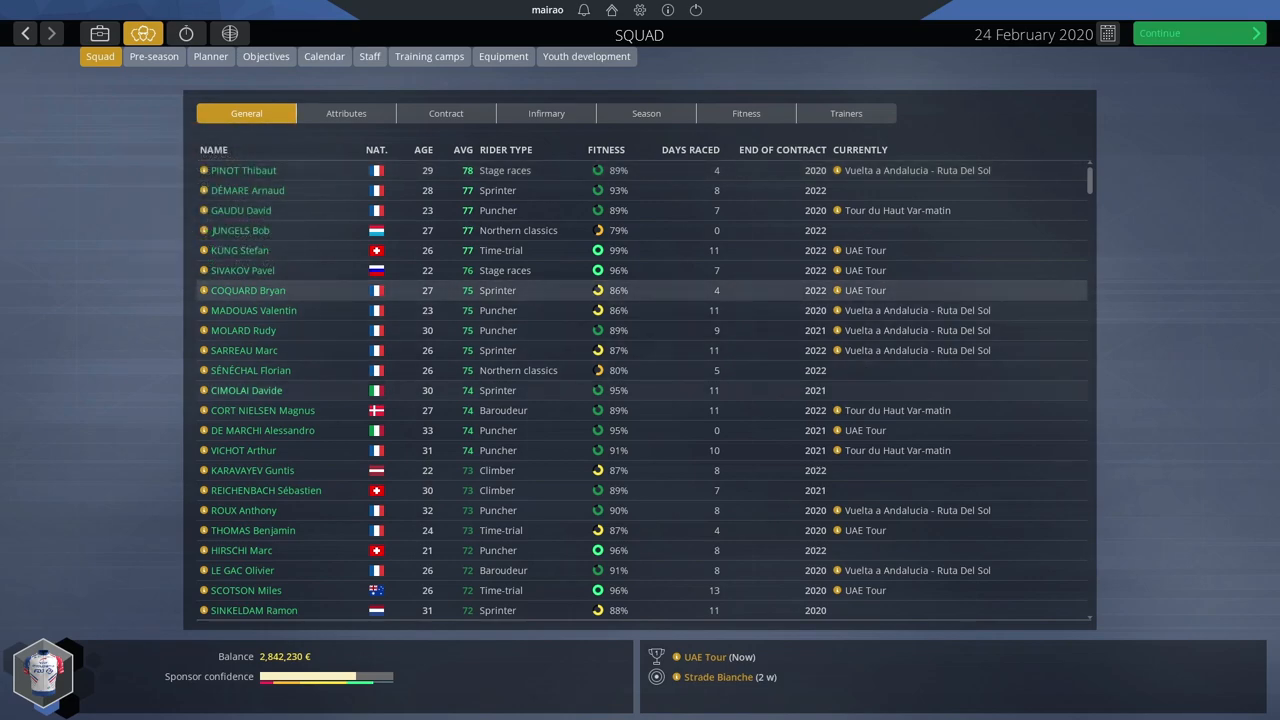
mouse_move(246, 390)
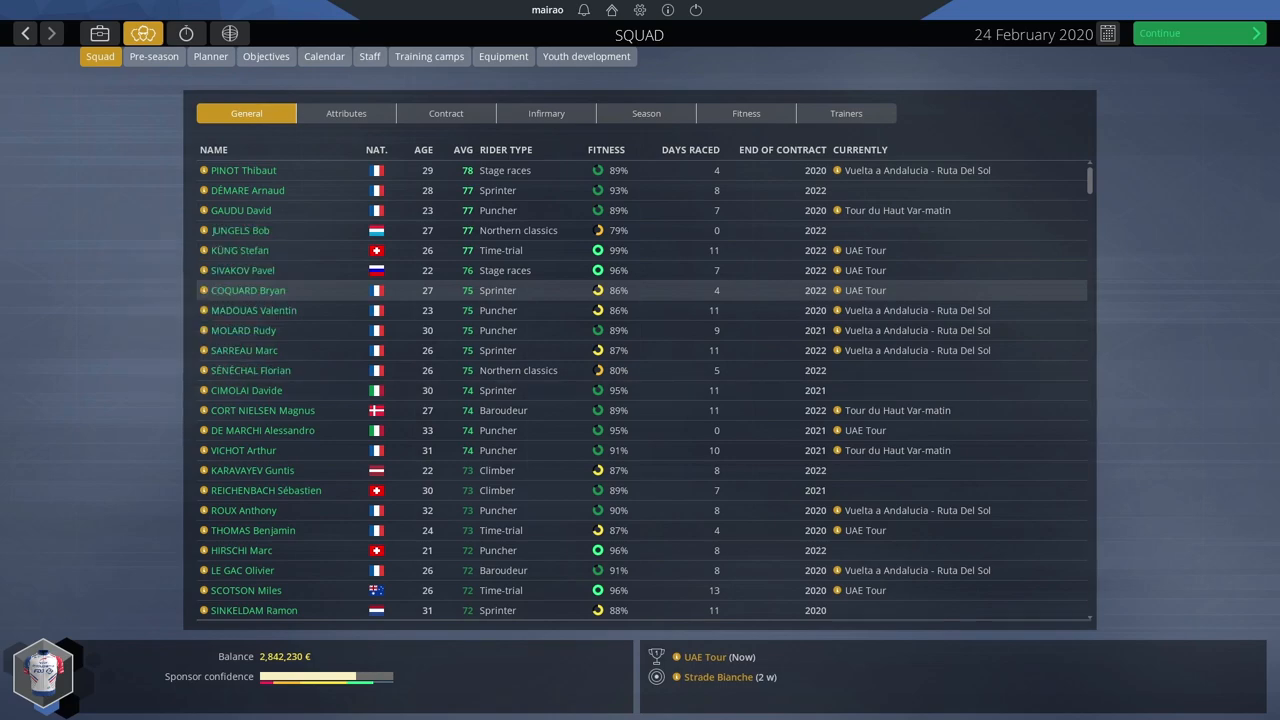
mouse_move(262, 410)
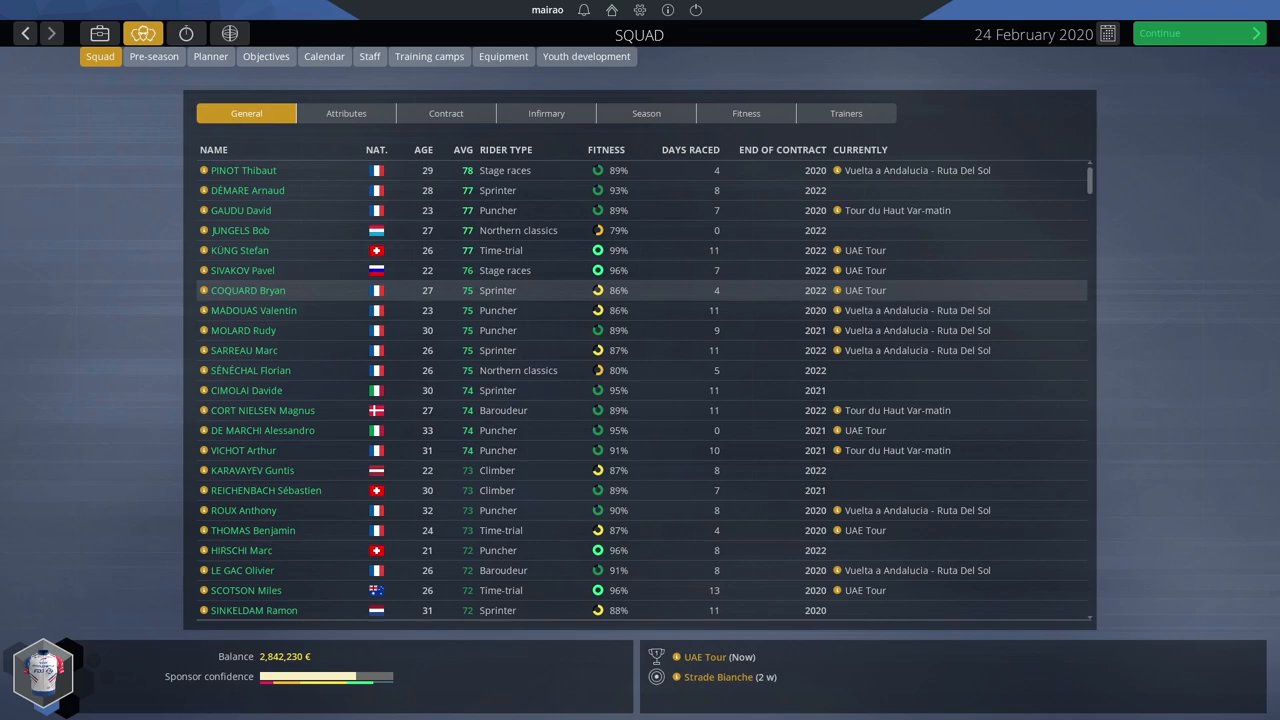
mouse_move(250, 370)
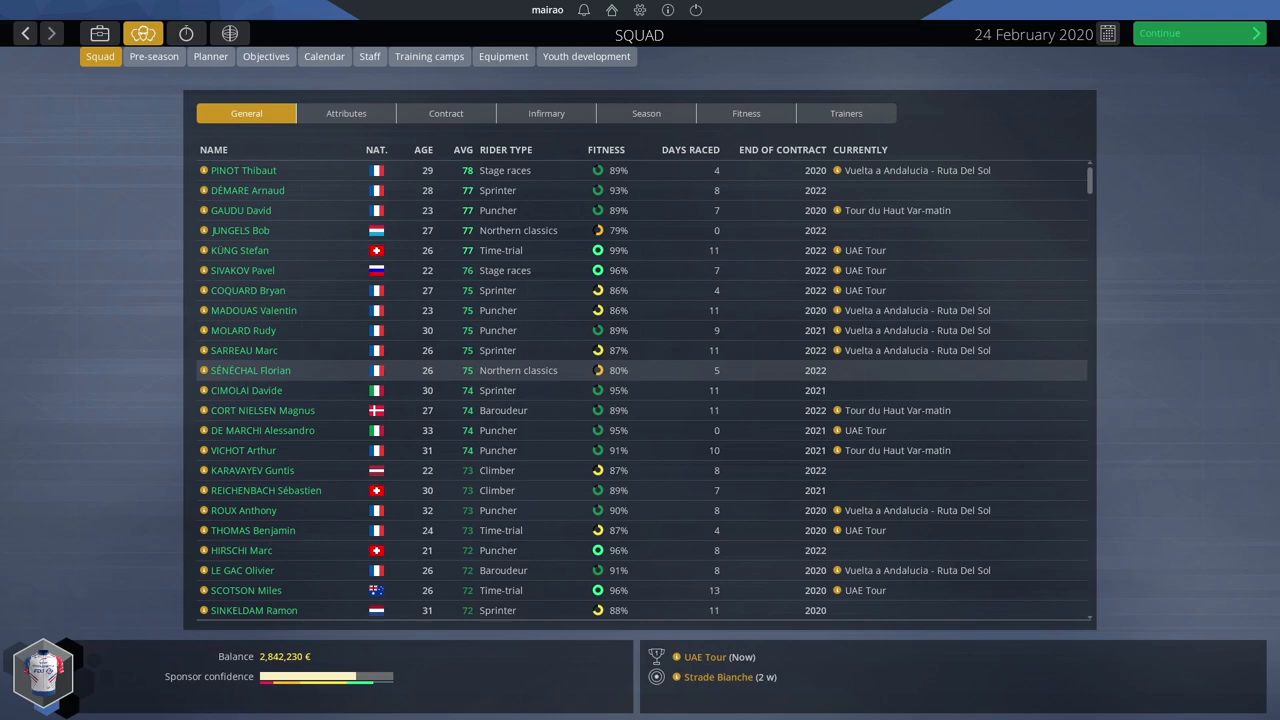
mouse_move(262, 430)
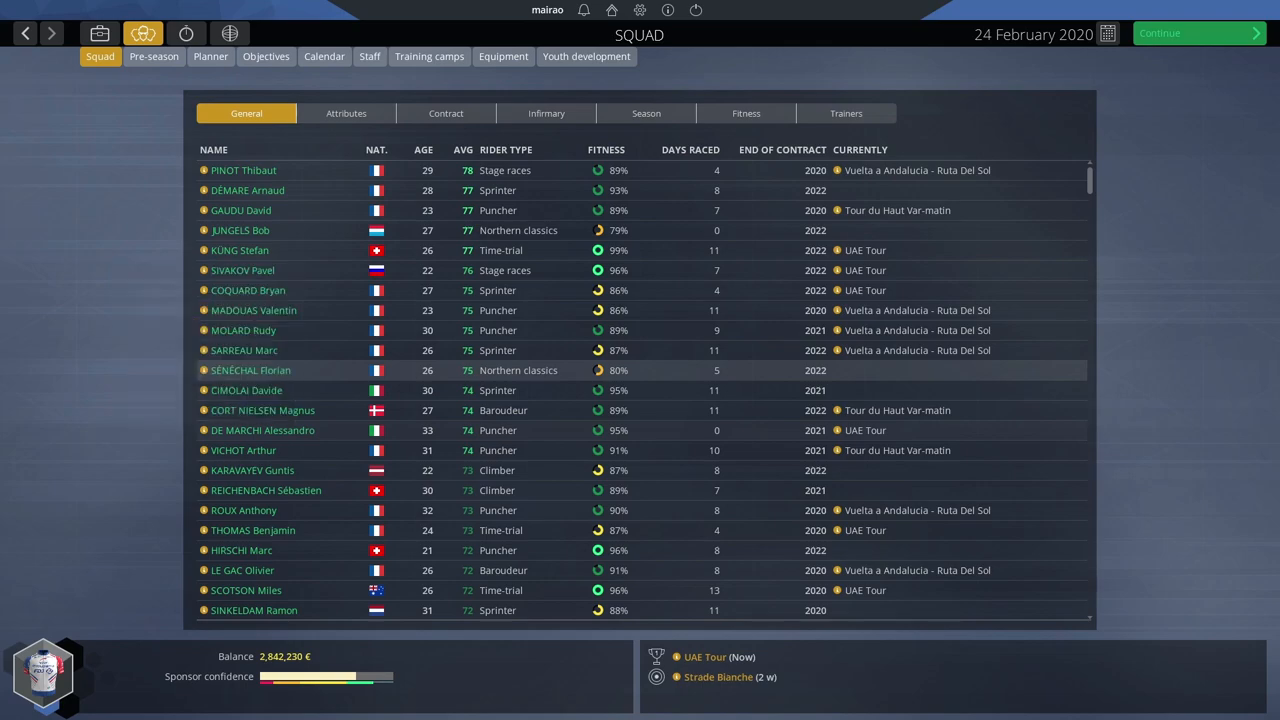
mouse_move(243, 450)
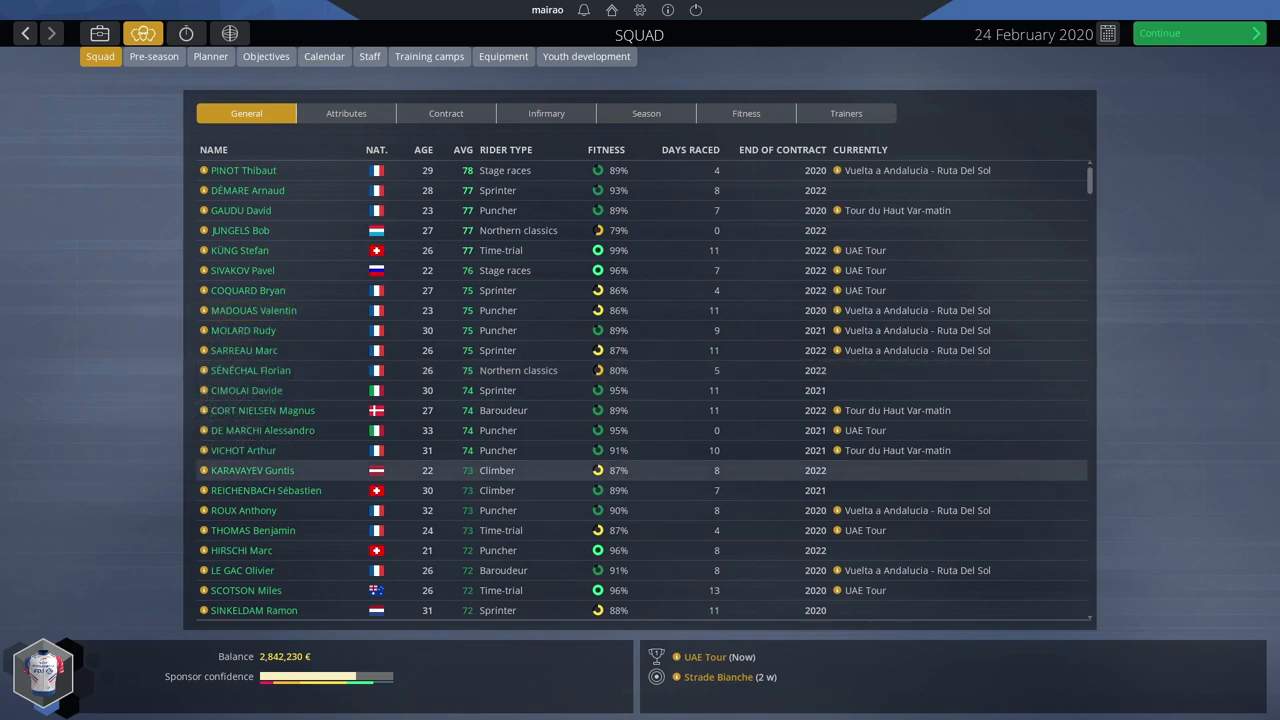
mouse_move(241, 550)
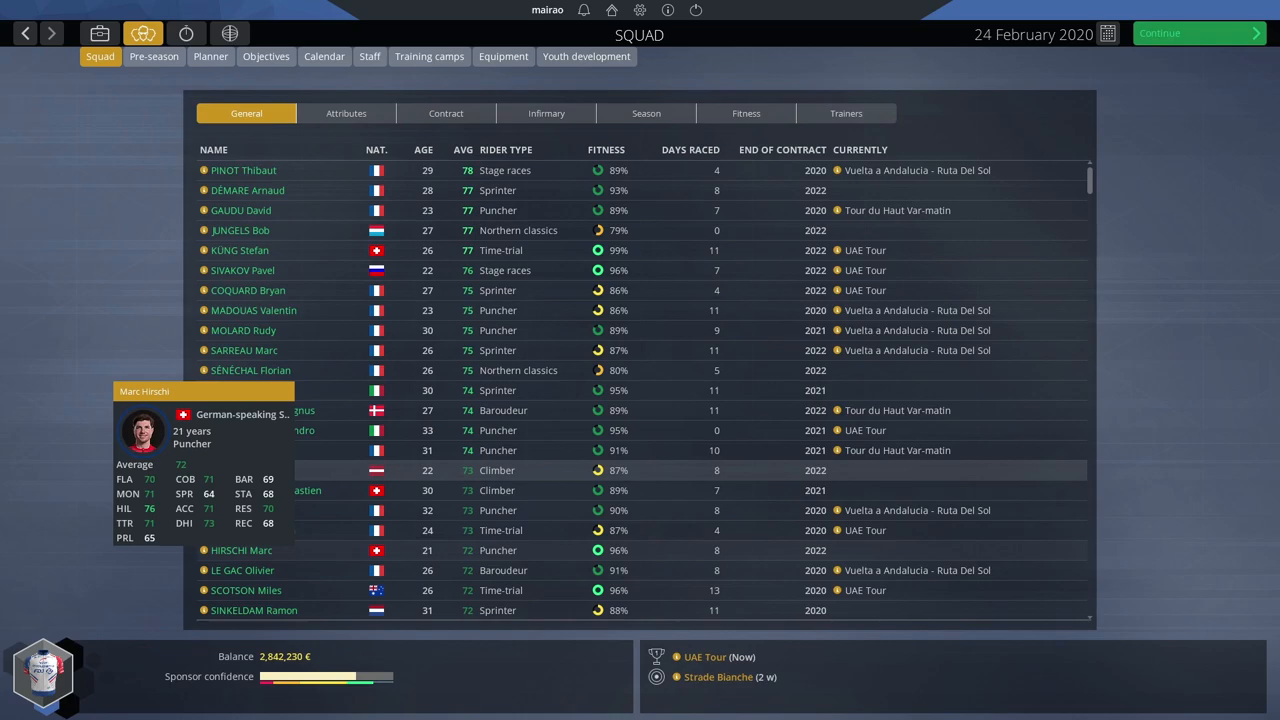
- Review the team messages and continue to the UAE Tour stage 1 registration
scroll(down, 3)
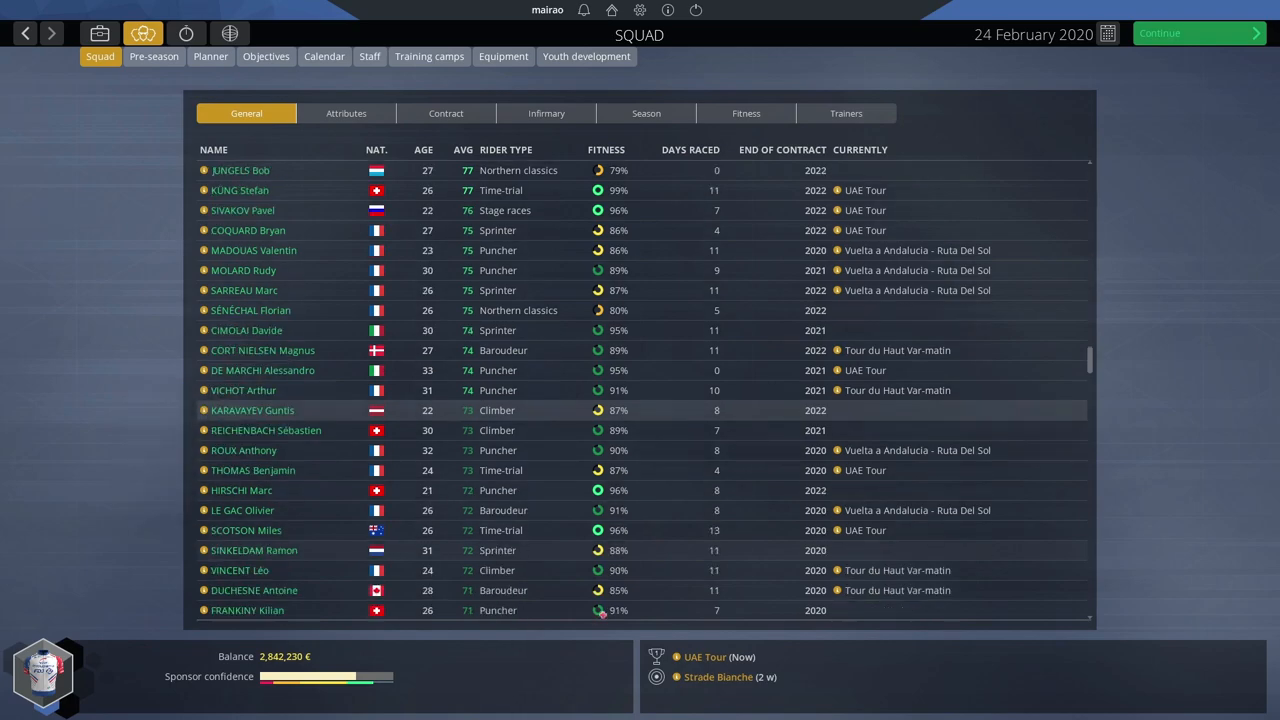
scroll(down, 3)
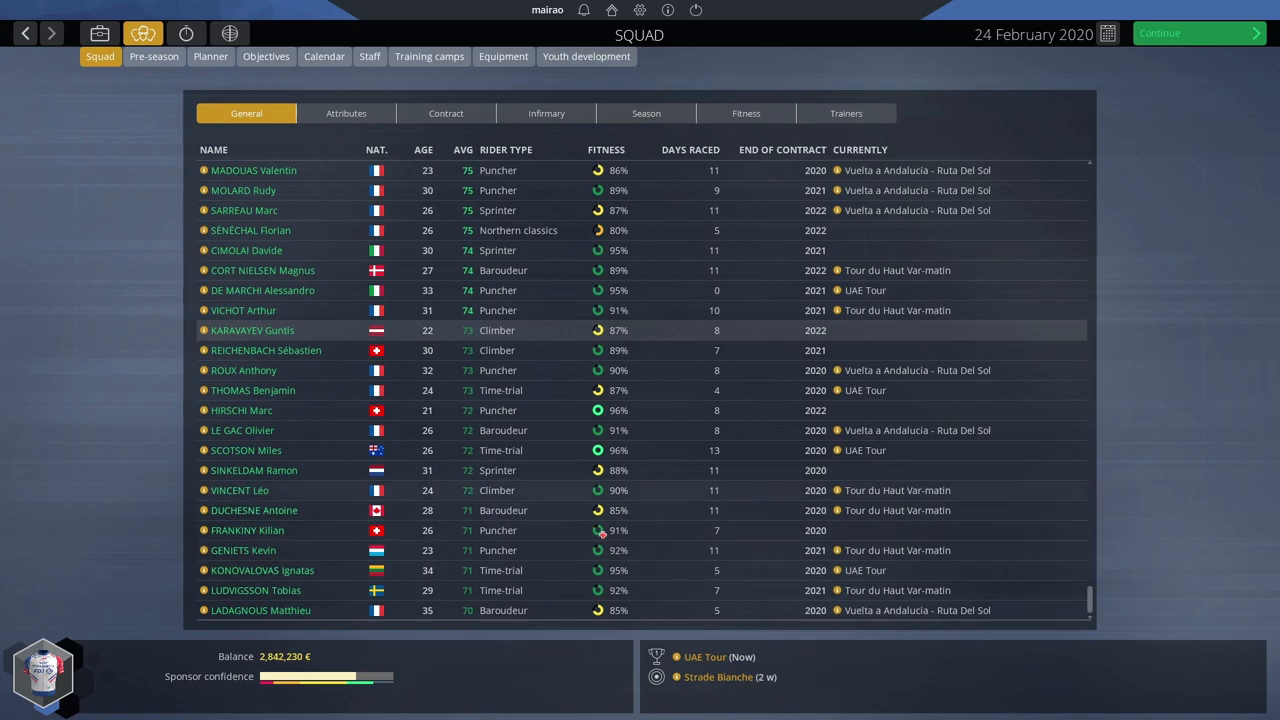
click(99, 33)
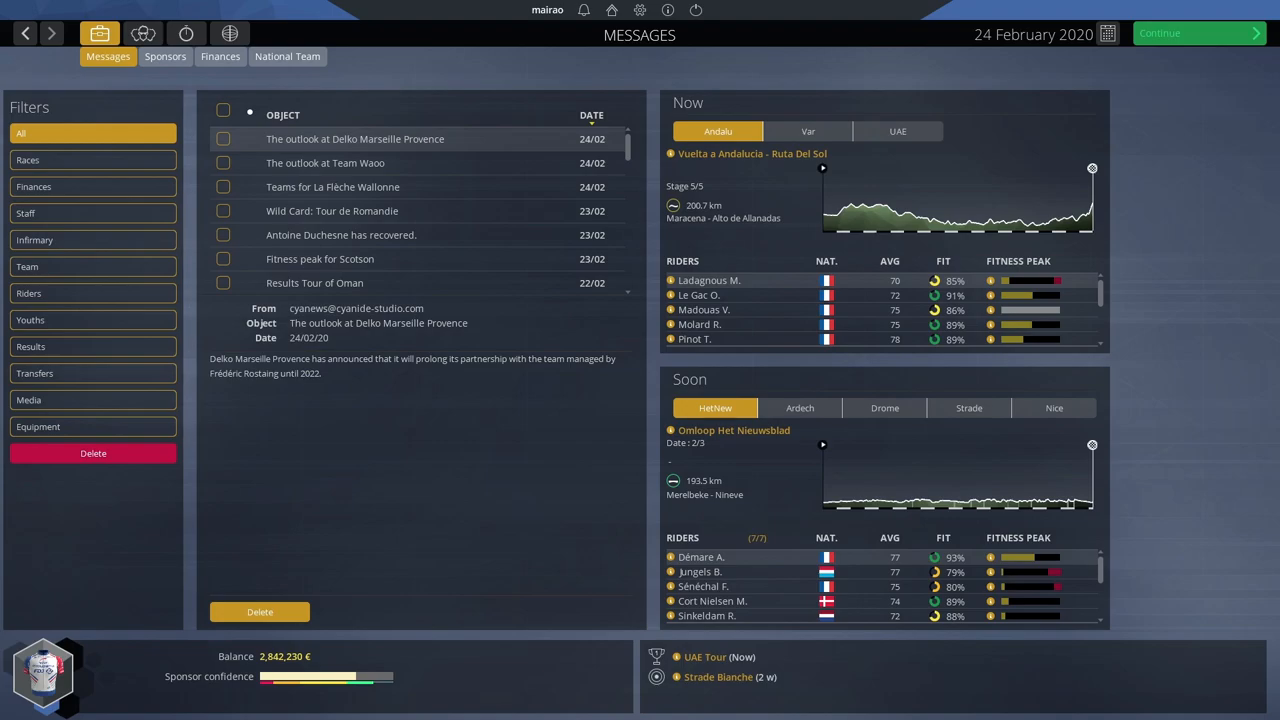
click(703, 657)
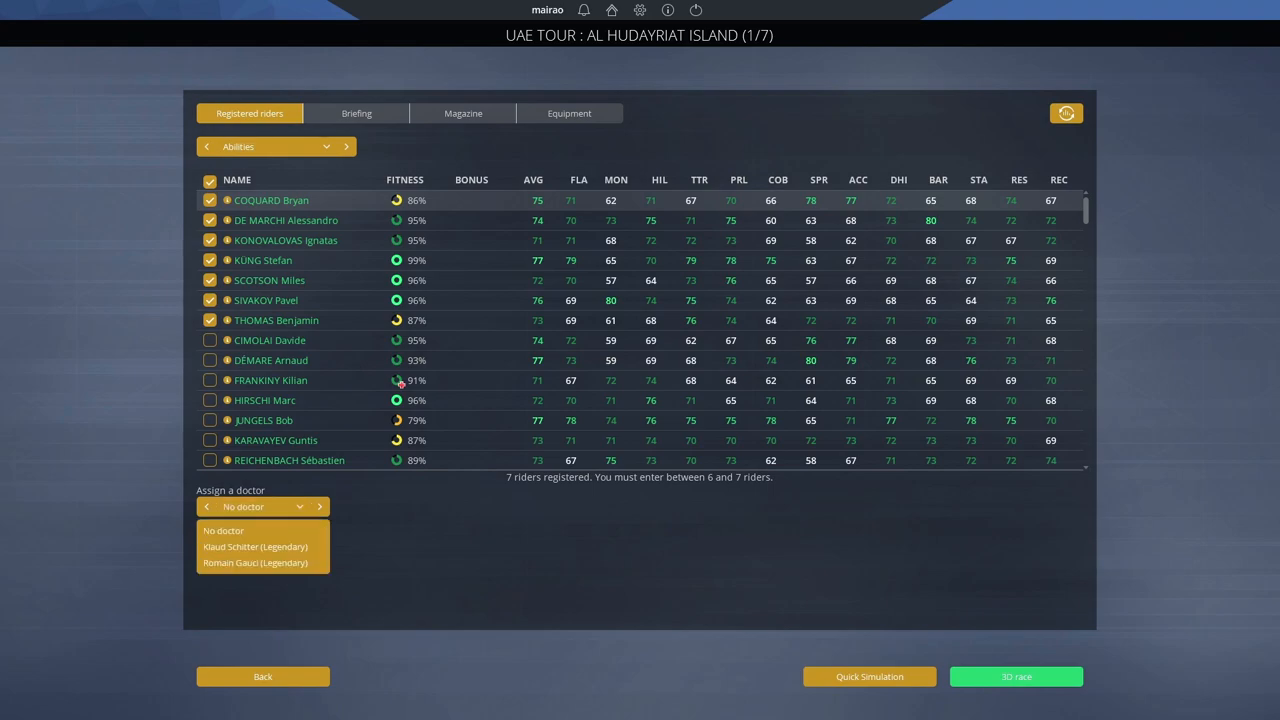
- Assign Romain Gauci as team doctor and open the UAE Tour race overview
click(254, 562)
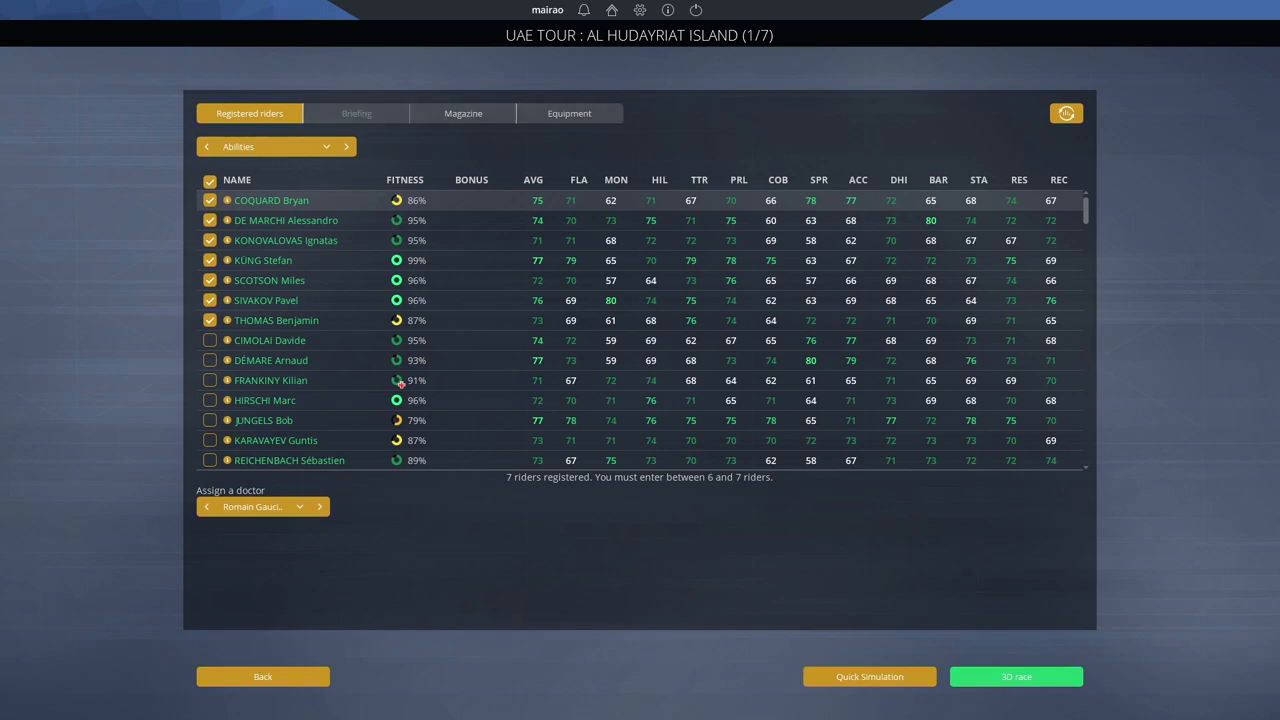
click(356, 113)
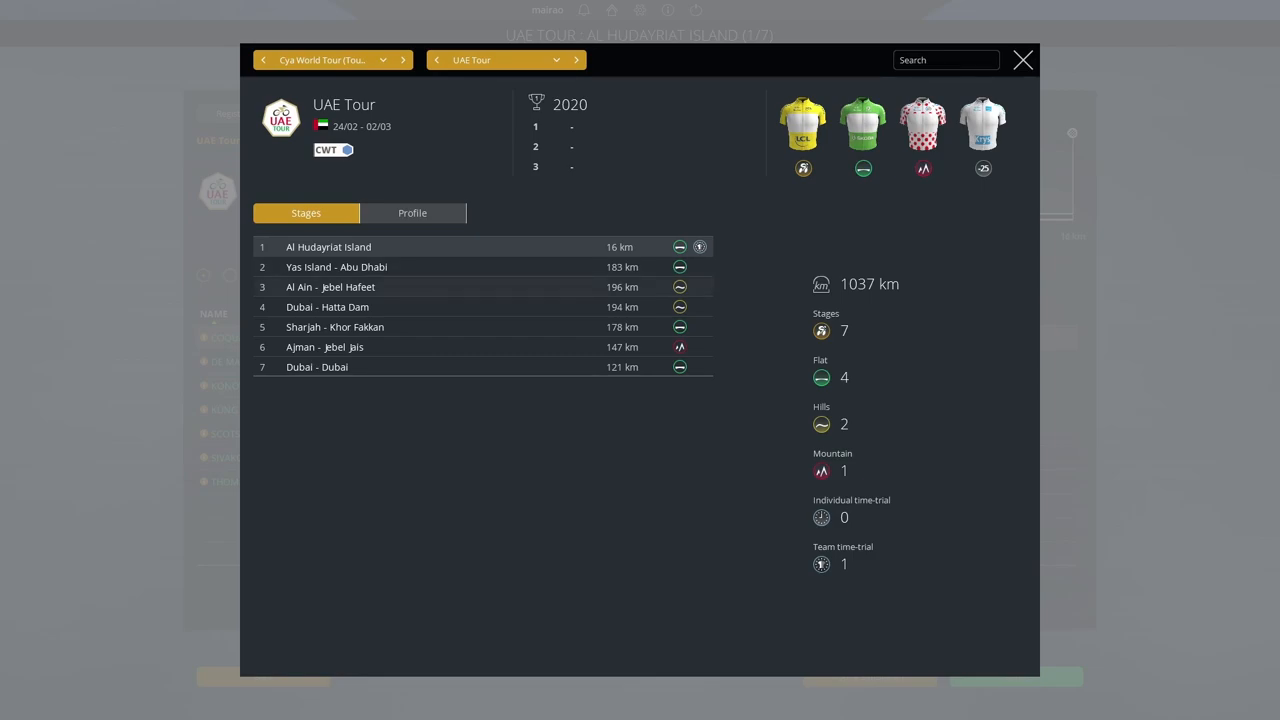
- Browse individual stage profiles in the UAE Tour overview, then close it
click(412, 212)
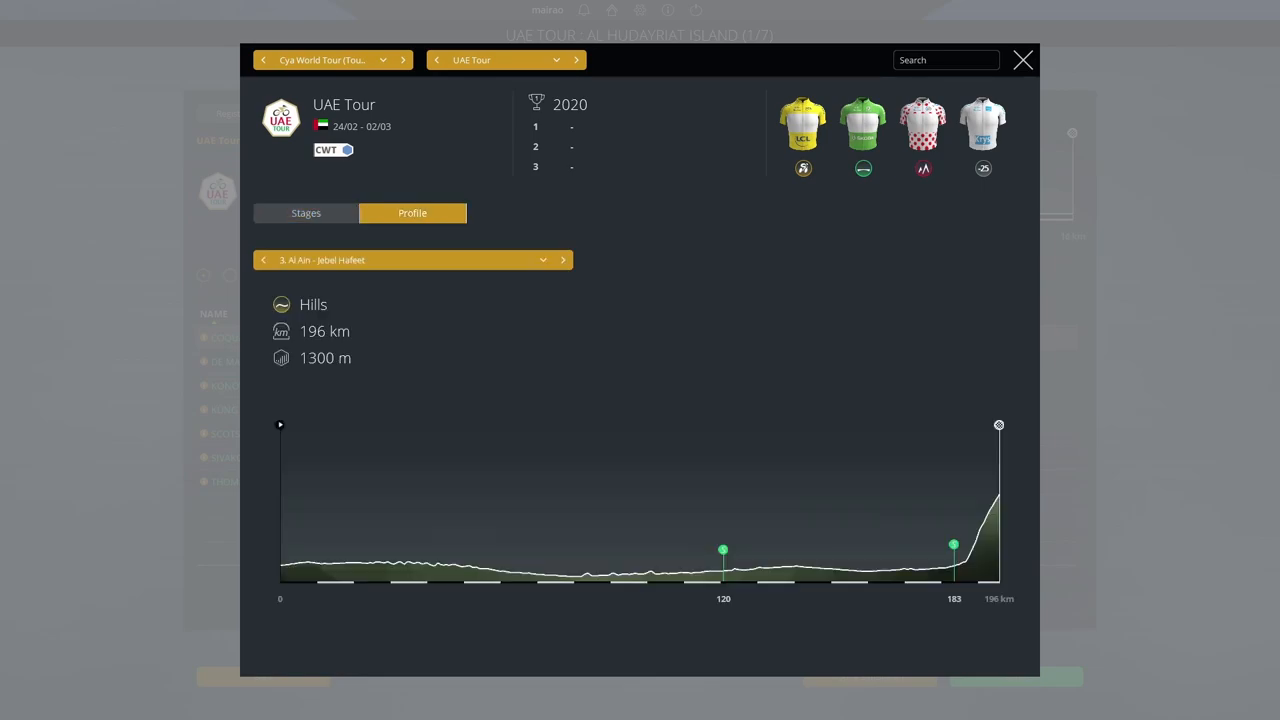
click(542, 260)
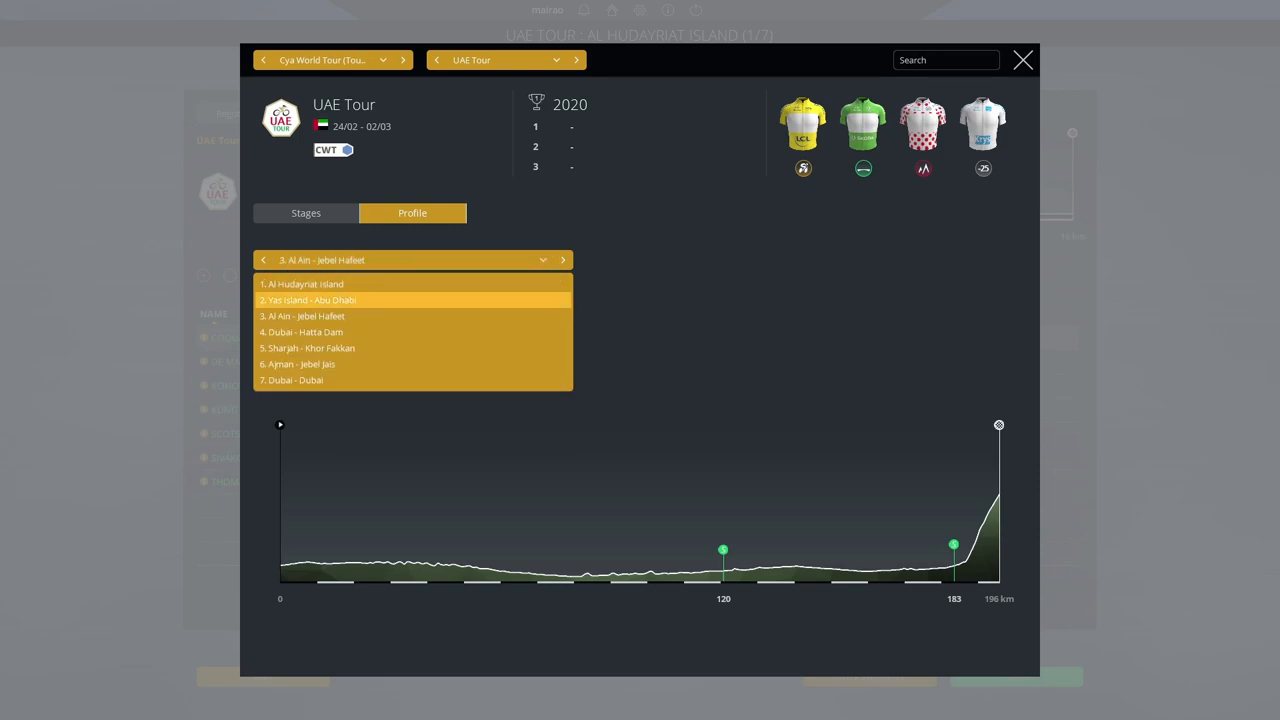
click(296, 363)
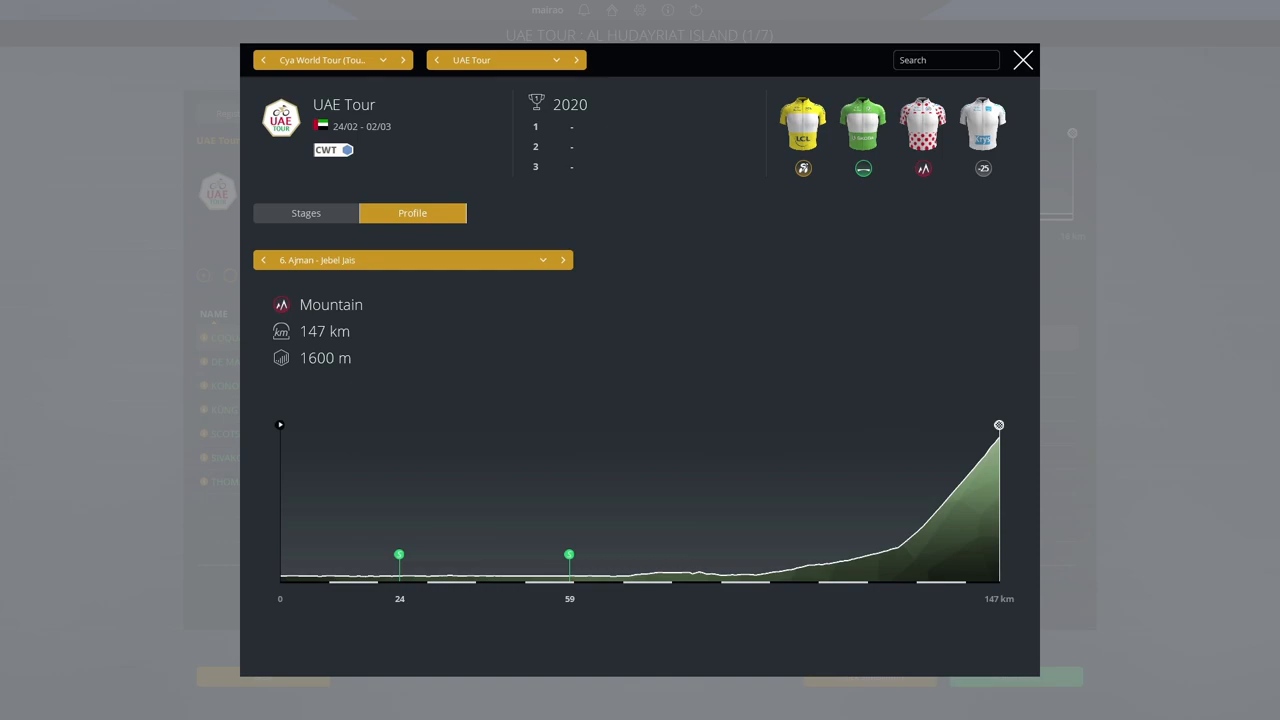
click(1023, 60)
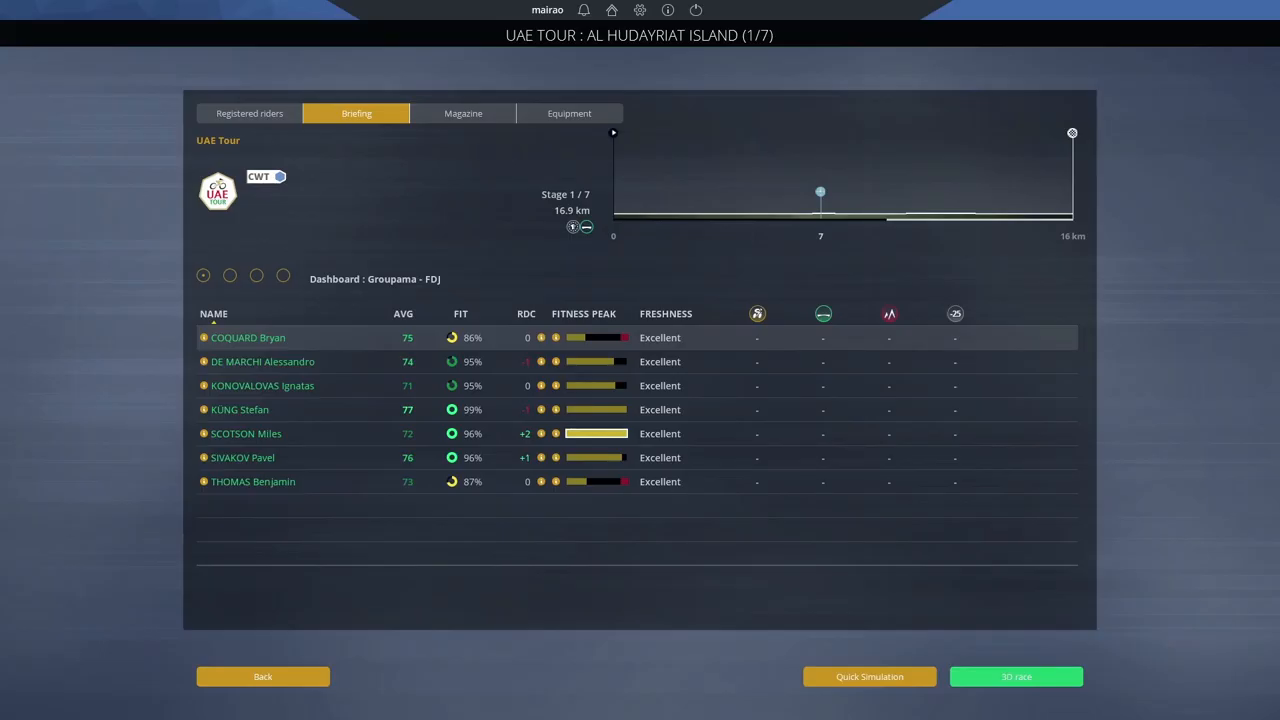
- Race UAE Tour stage 1 in 3D through to the podium ceremony
click(1015, 676)
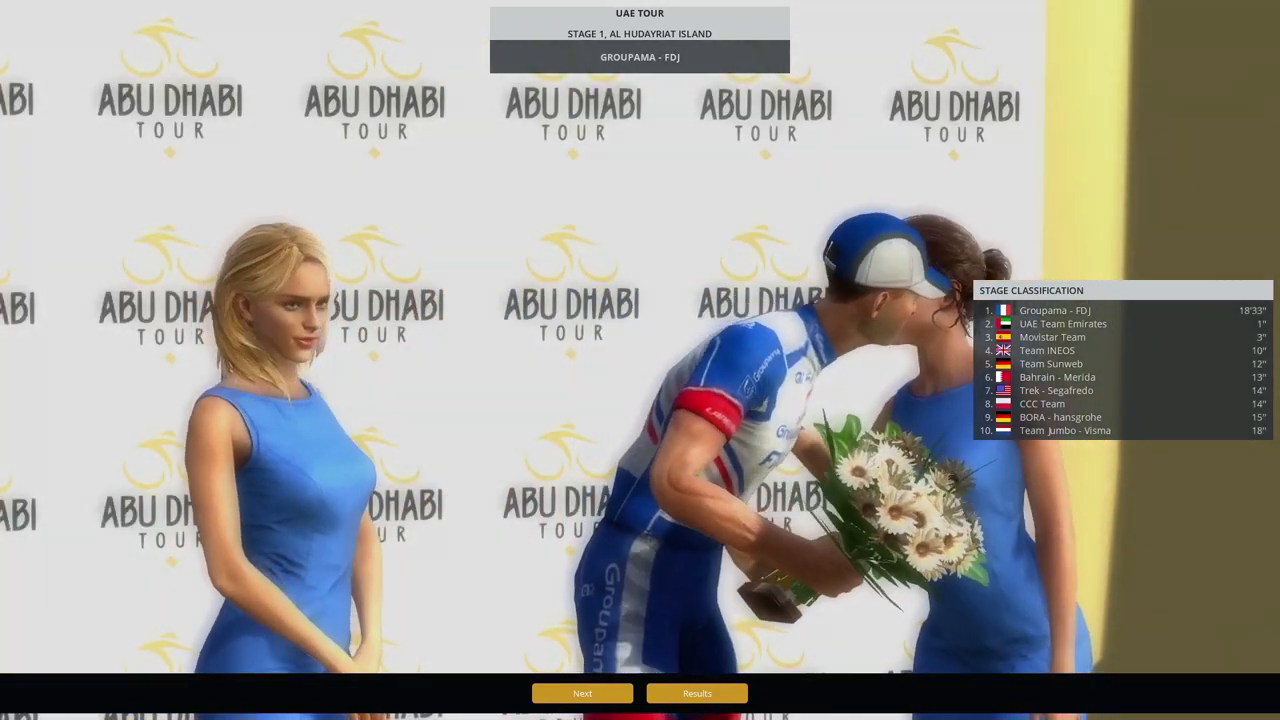
- Leave the stage 1 podium and get the stage 2 race to Abu Dhabi underway
click(582, 693)
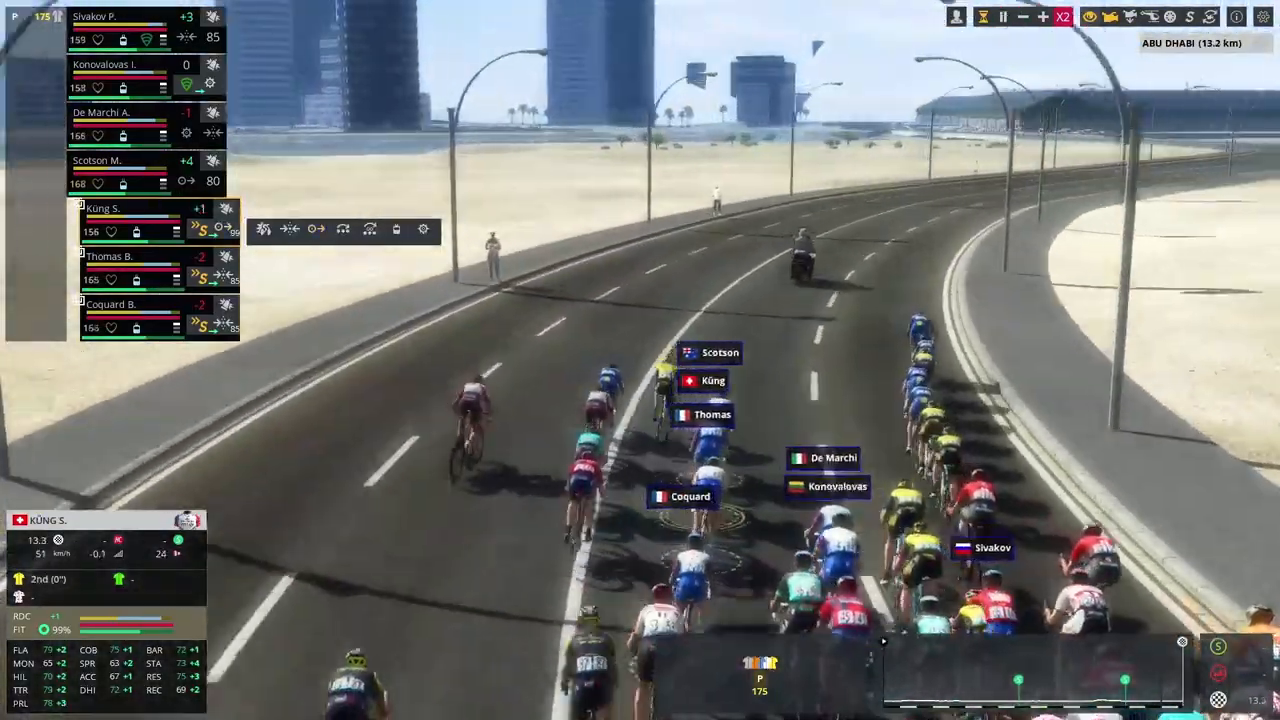
- Keep stage 2 racing until 2.6 km from the Abu Dhabi finish, Küng leading the train
click(1062, 16)
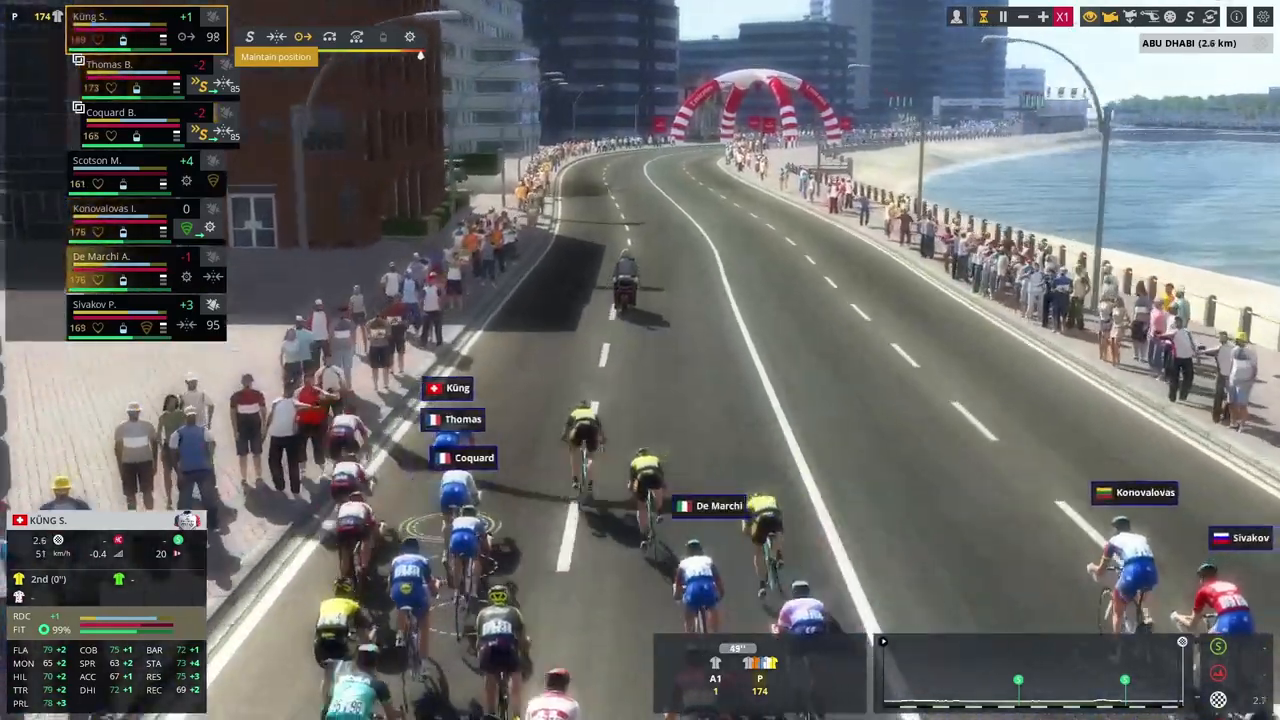
- Finish stage 2 and move through the results to the Al Ain – Jebel Hafeet briefing
click(108, 64)
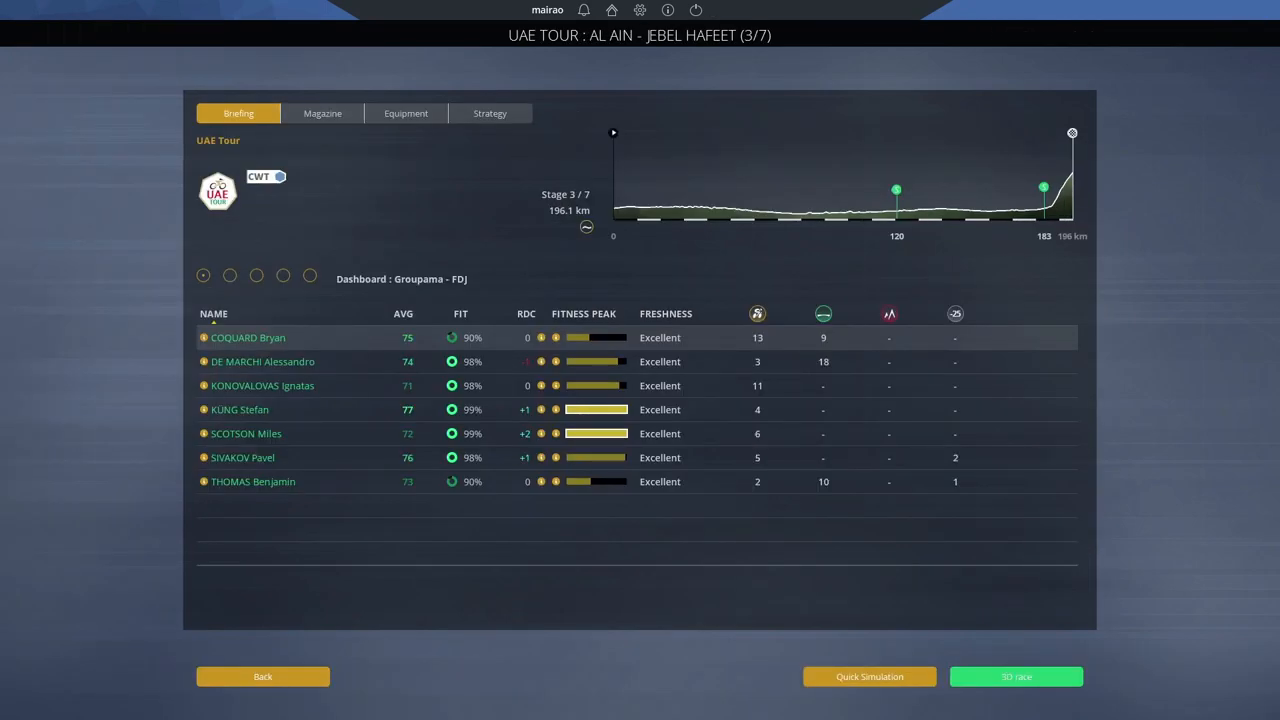
- Change Konovalovas and De Marchi's stage 3 tactics, then review the magazine's favourites
click(490, 113)
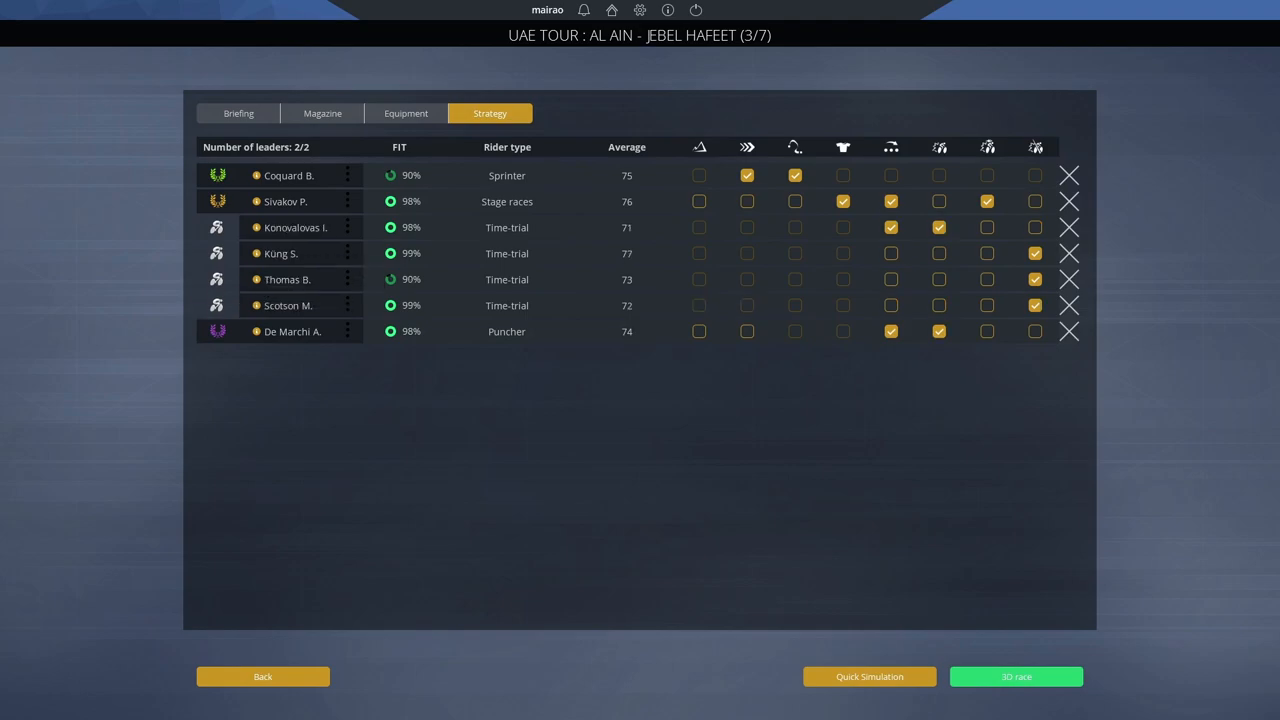
click(986, 331)
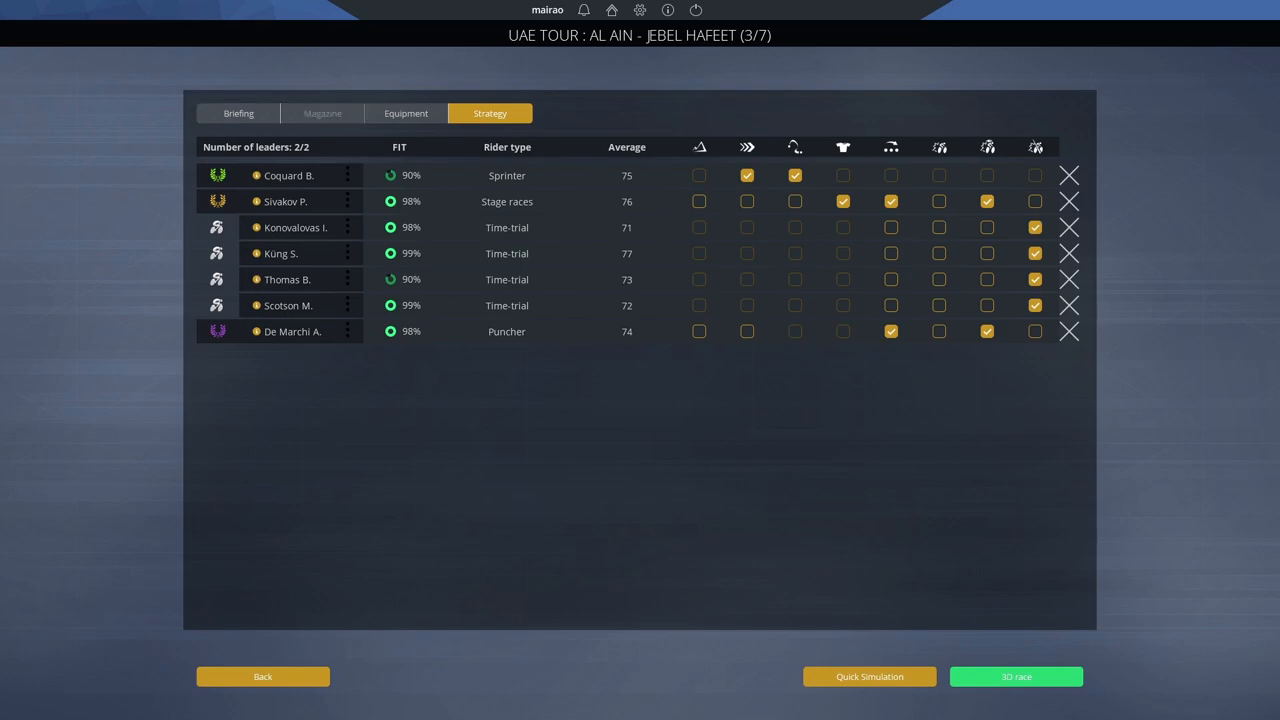
click(322, 113)
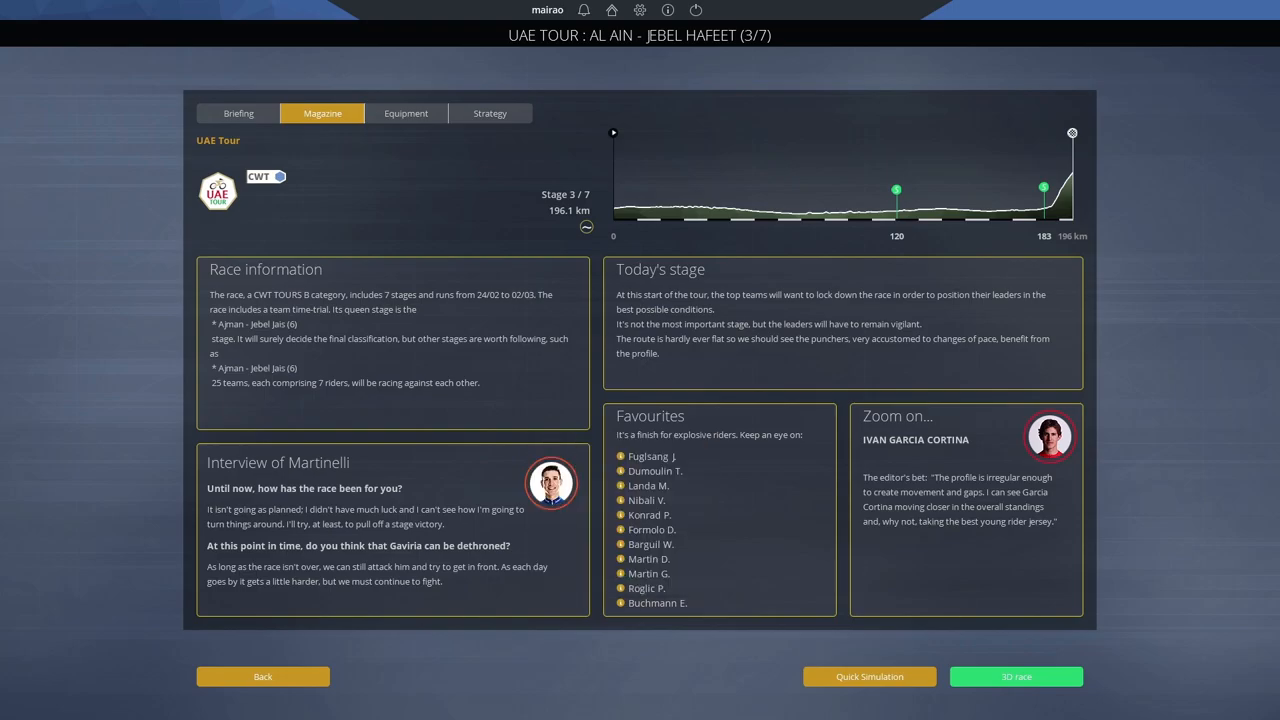
click(1015, 676)
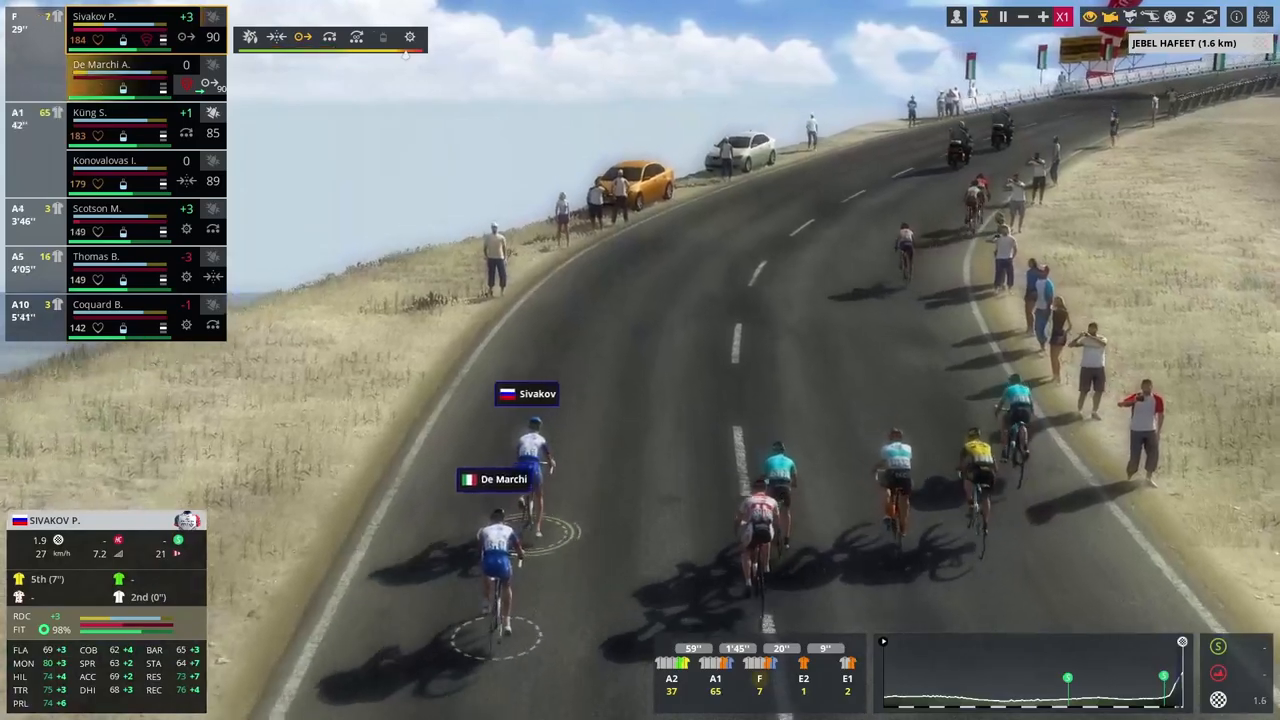
- Simulate the Jebel Hafeet climb to the finish, where Dumoulin wins ahead of Sivakov
click(1237, 17)
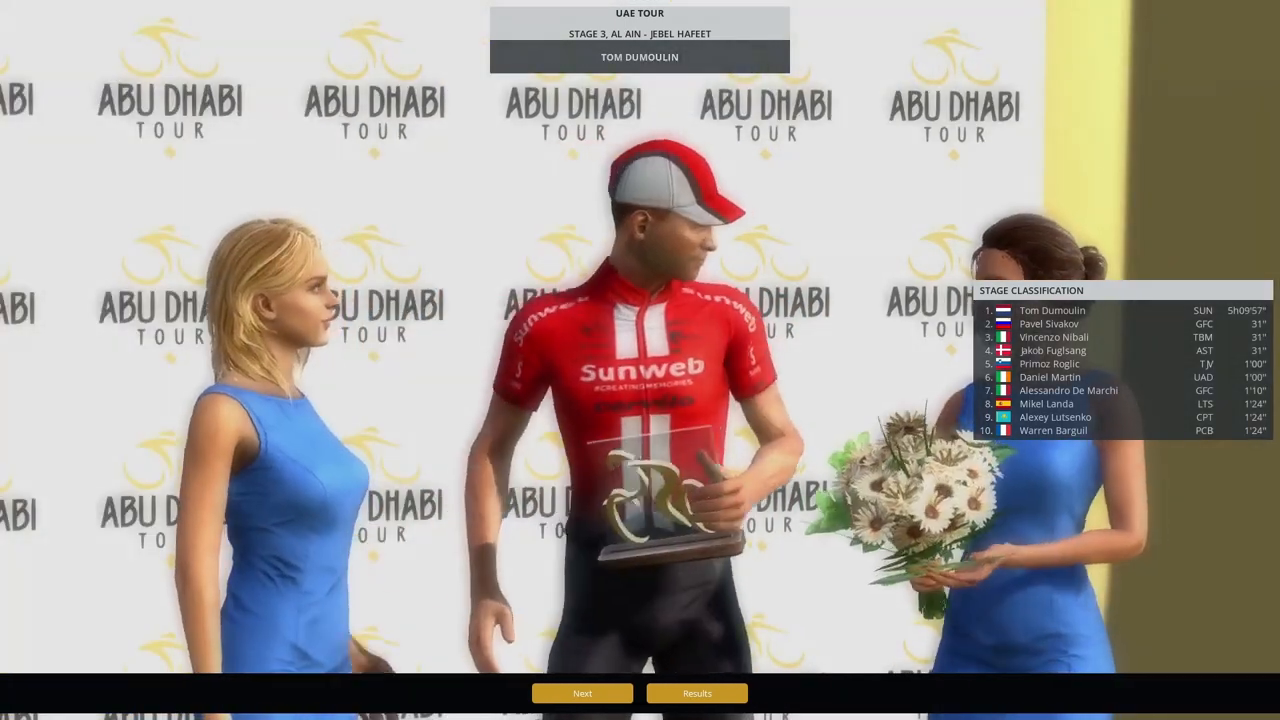
- Skip past the stage and general classification podiums and read Léo Vincent's health message
click(582, 693)
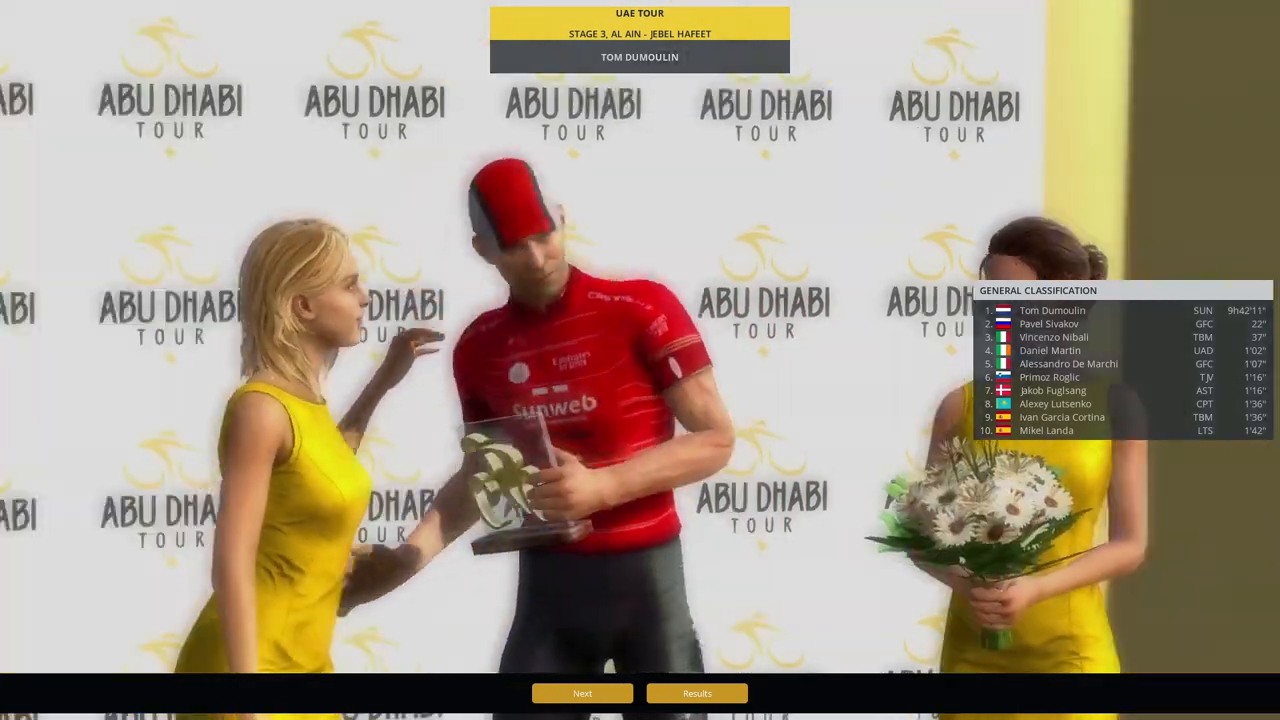
click(582, 693)
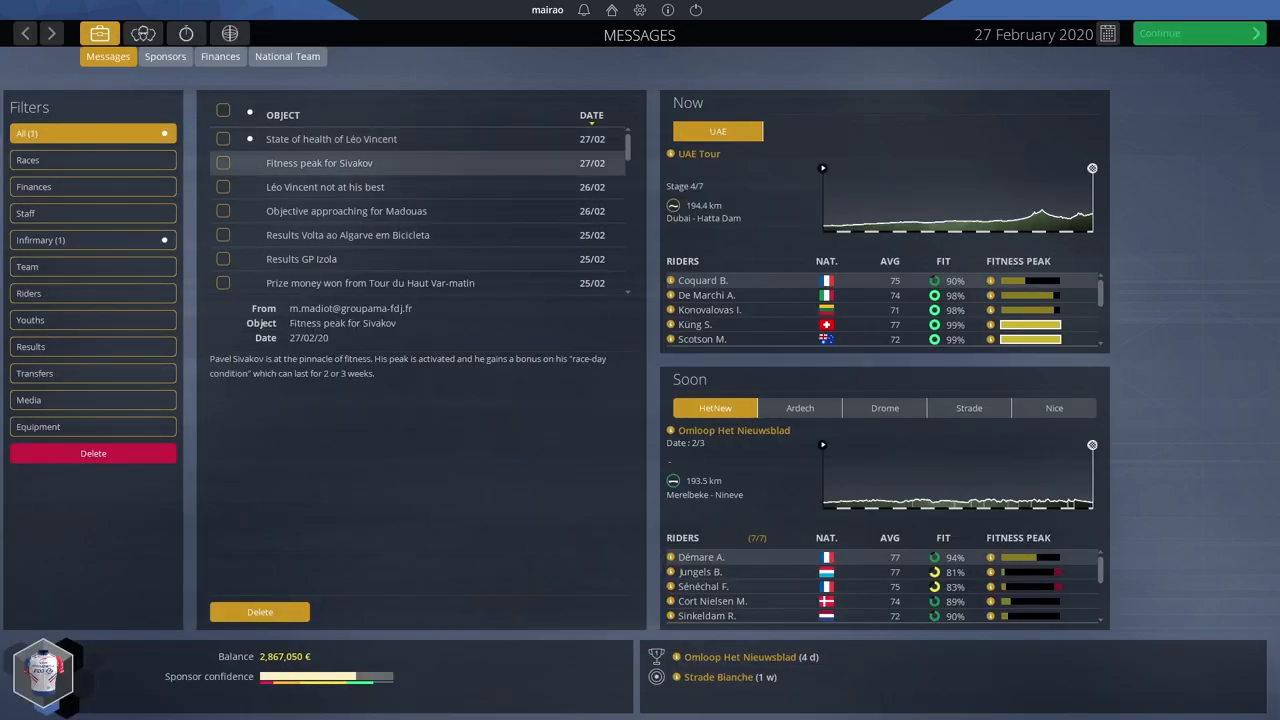
click(331, 139)
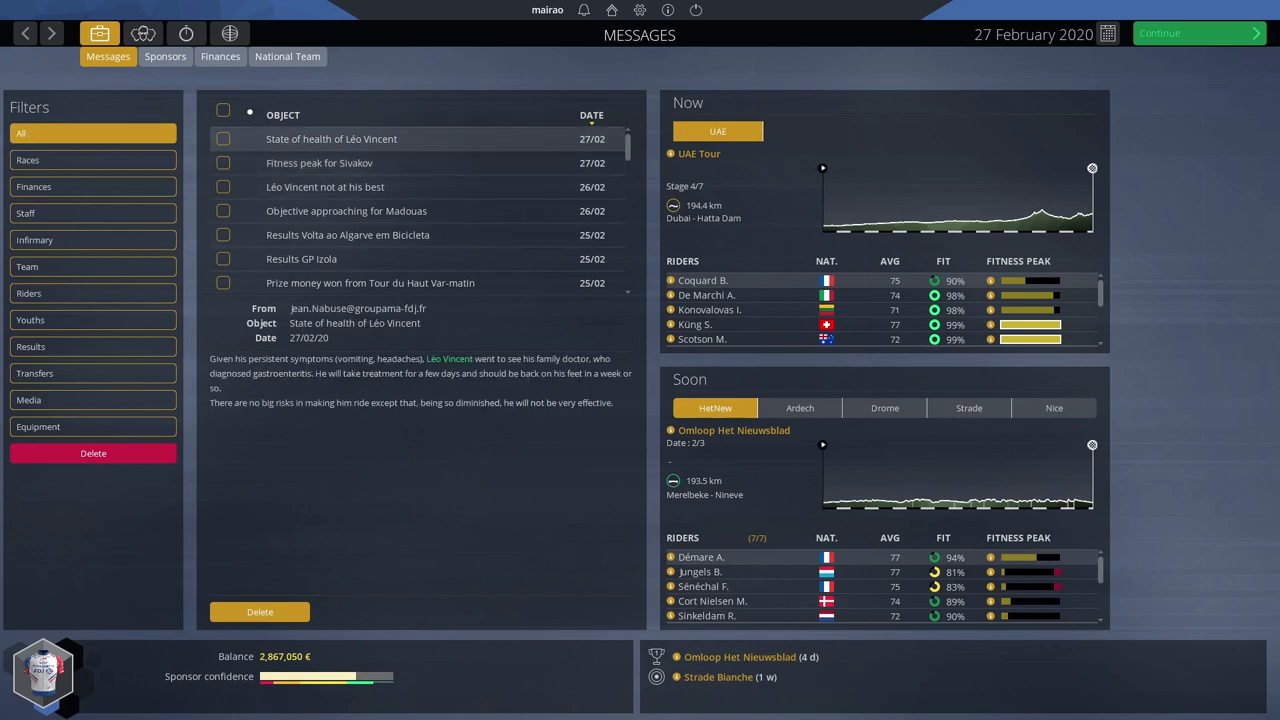